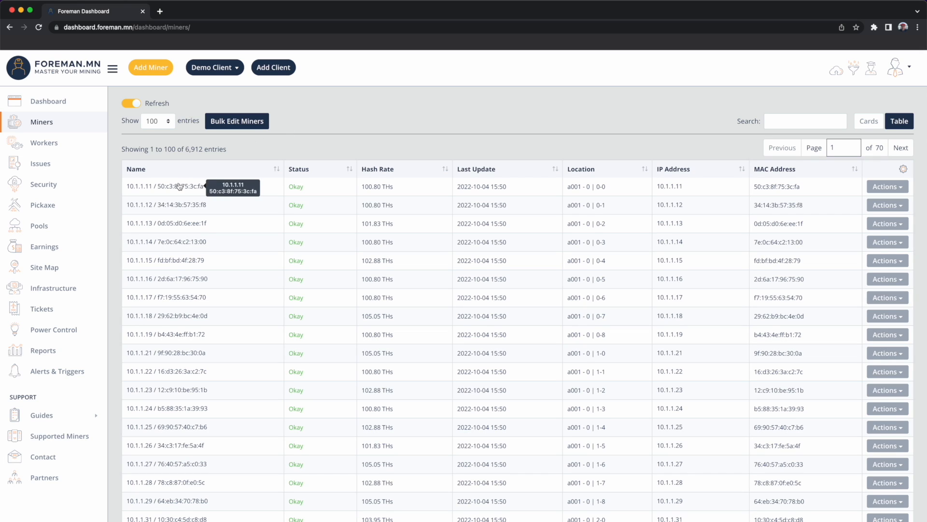
mouse_move(253, 138)
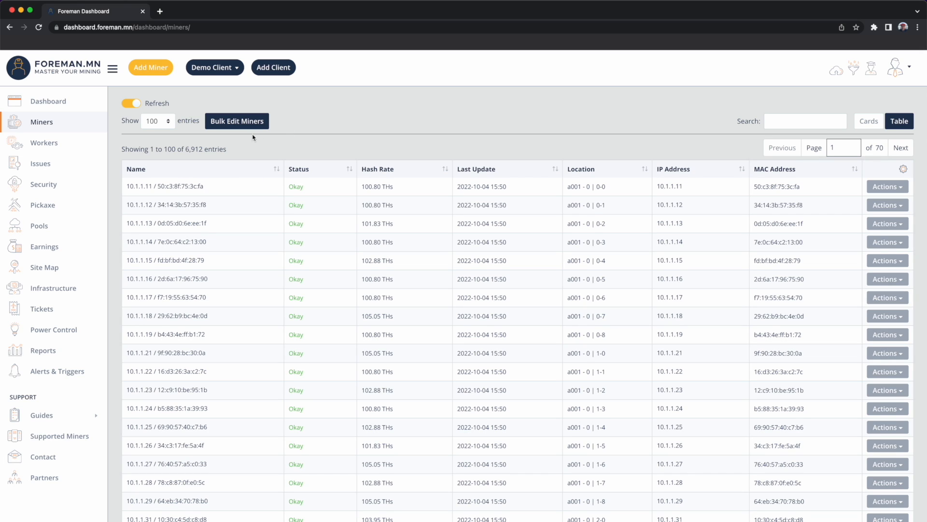
mouse_move(248, 149)
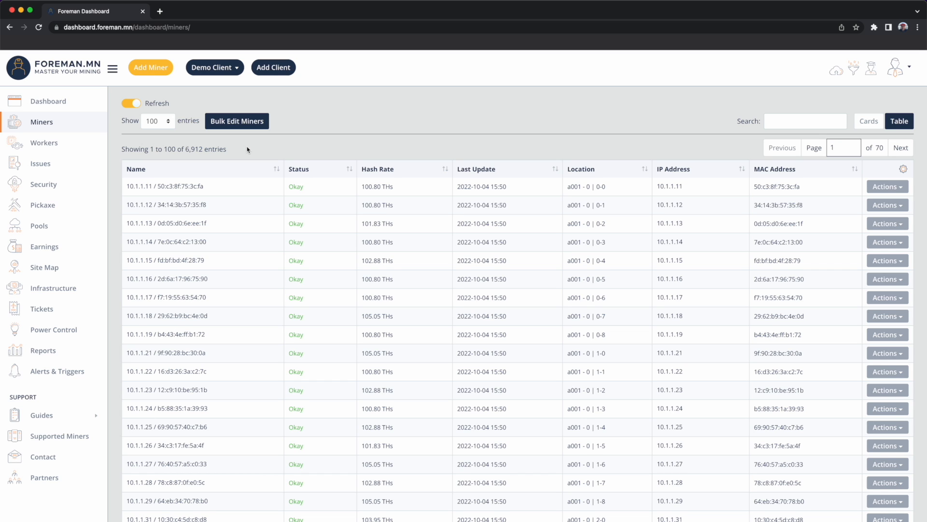
mouse_move(300, 187)
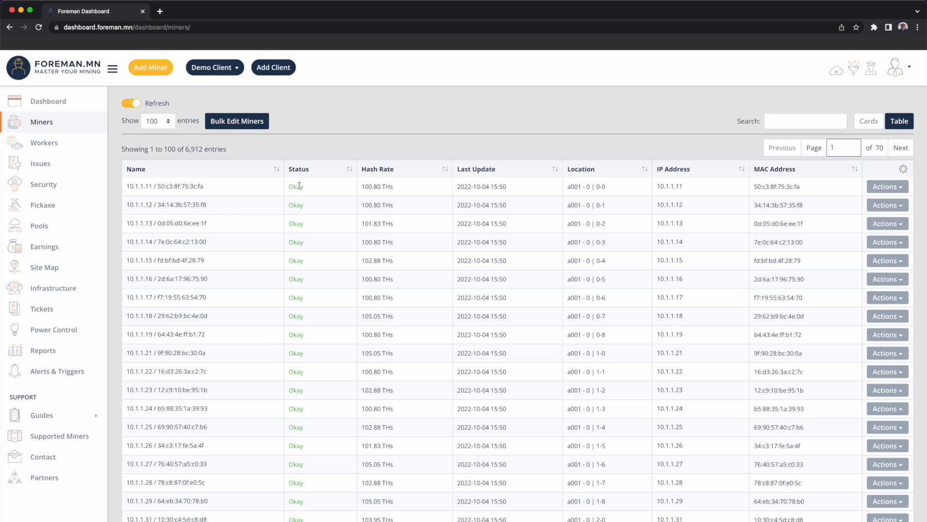
mouse_move(311, 190)
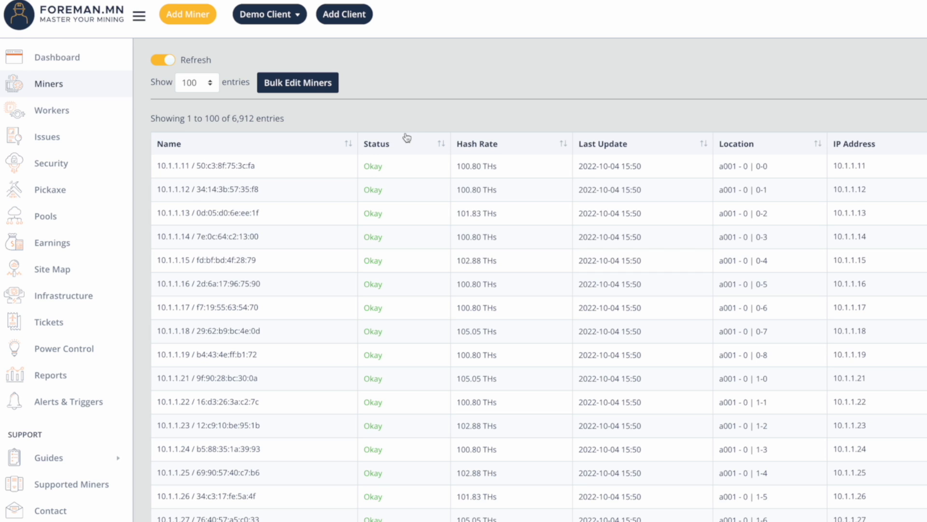
mouse_move(407, 127)
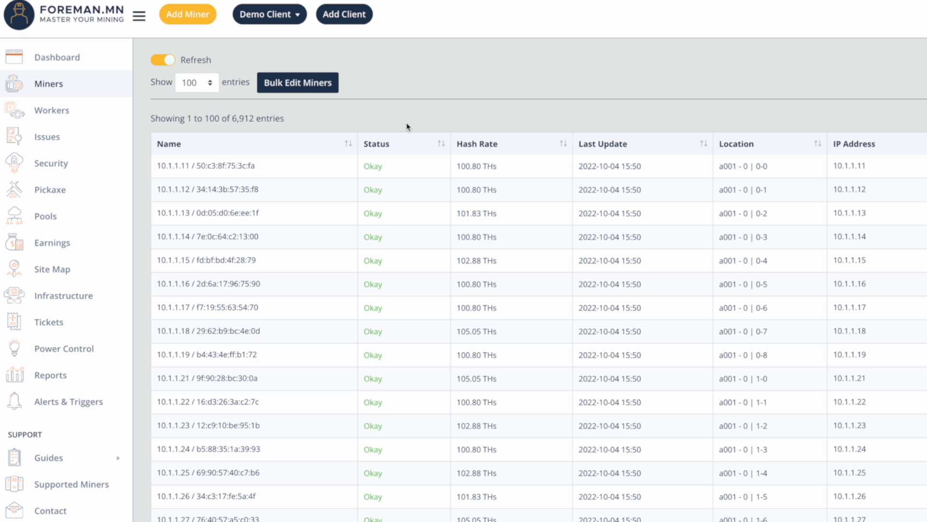
mouse_move(402, 152)
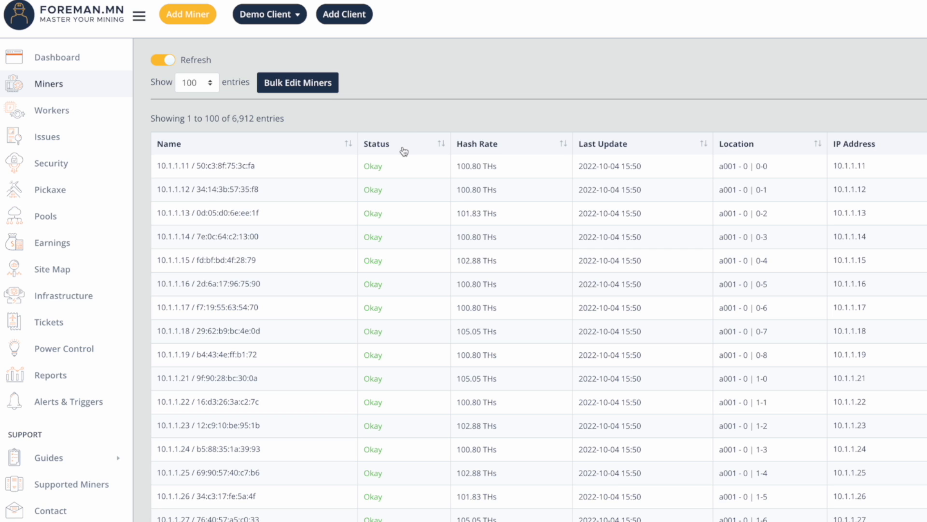
mouse_move(402, 148)
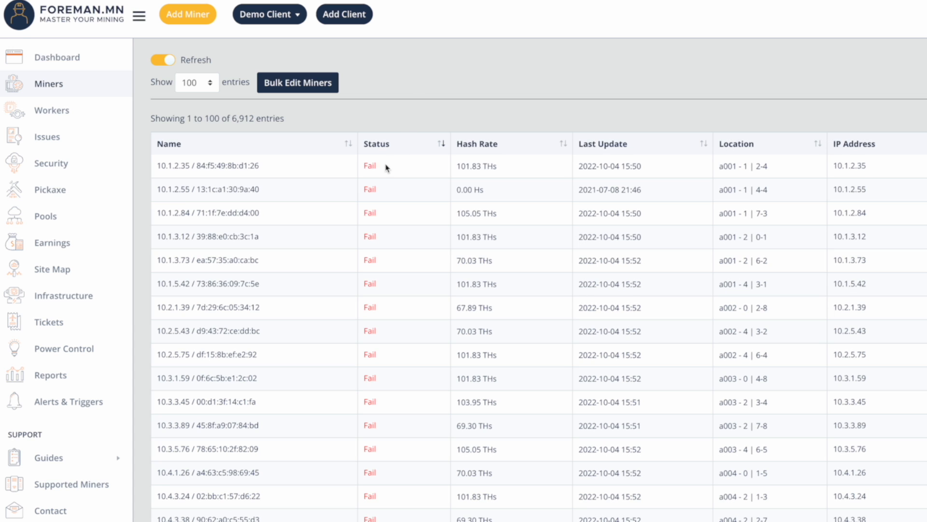
mouse_move(389, 168)
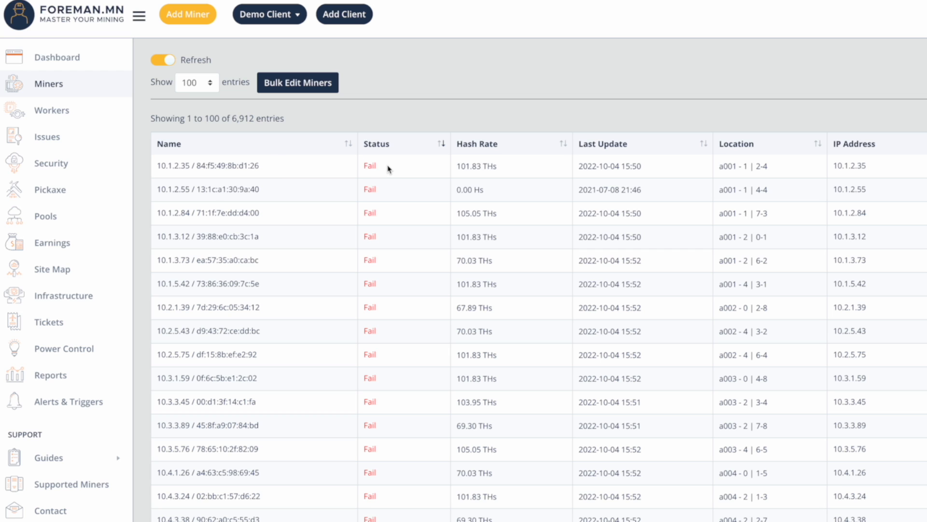
mouse_move(376, 167)
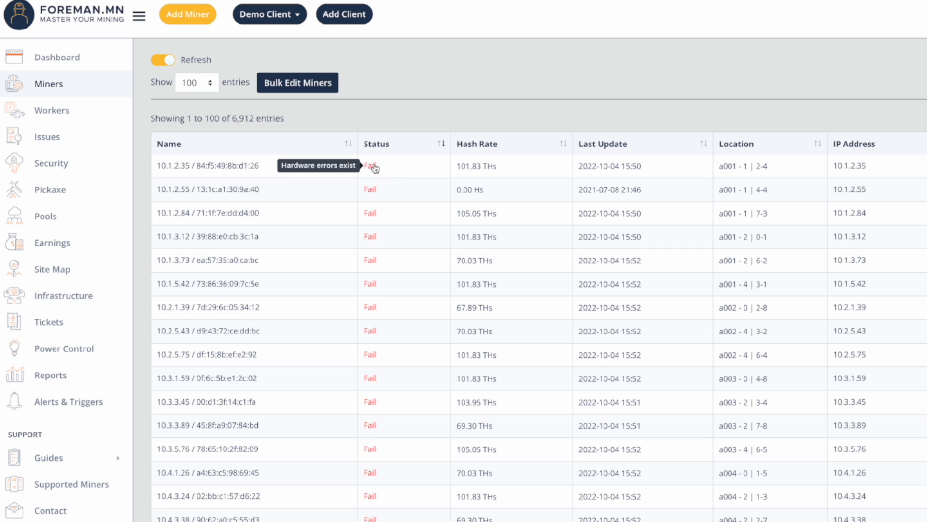
mouse_move(396, 172)
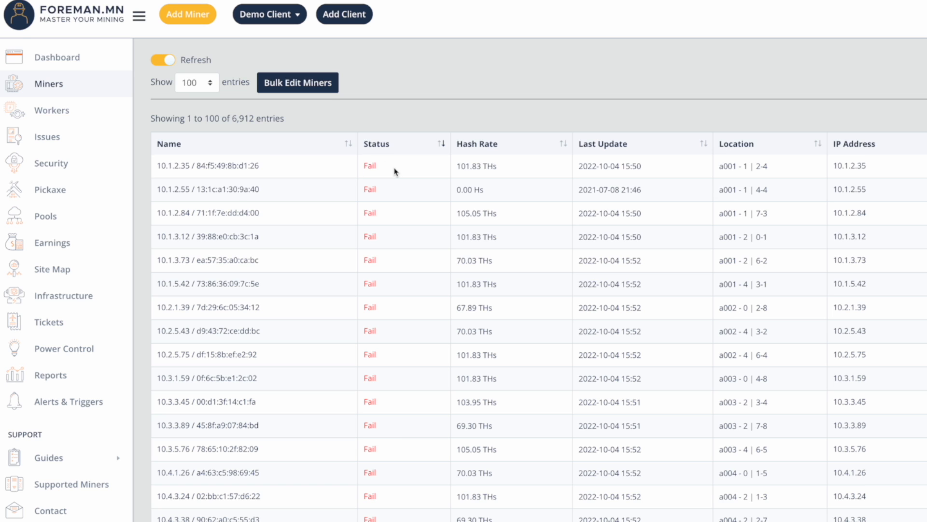
mouse_move(372, 196)
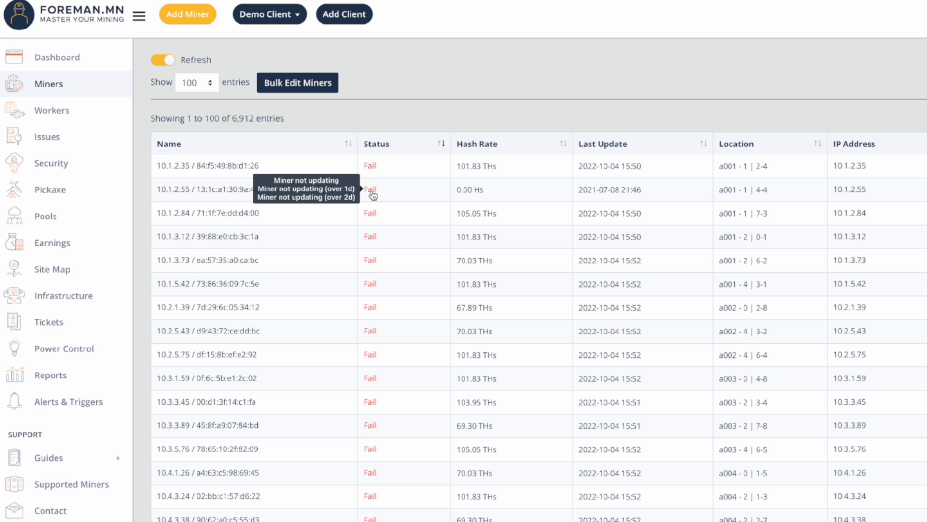
mouse_move(595, 206)
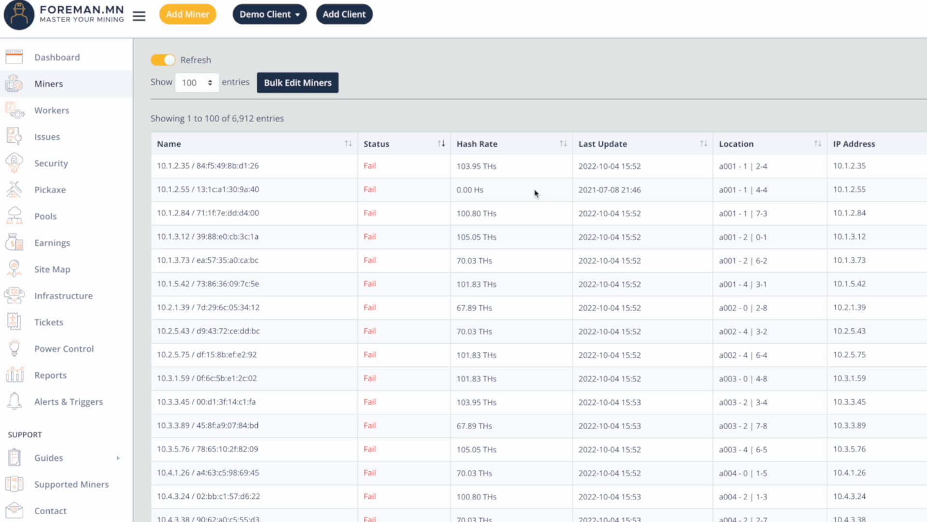
mouse_move(371, 259)
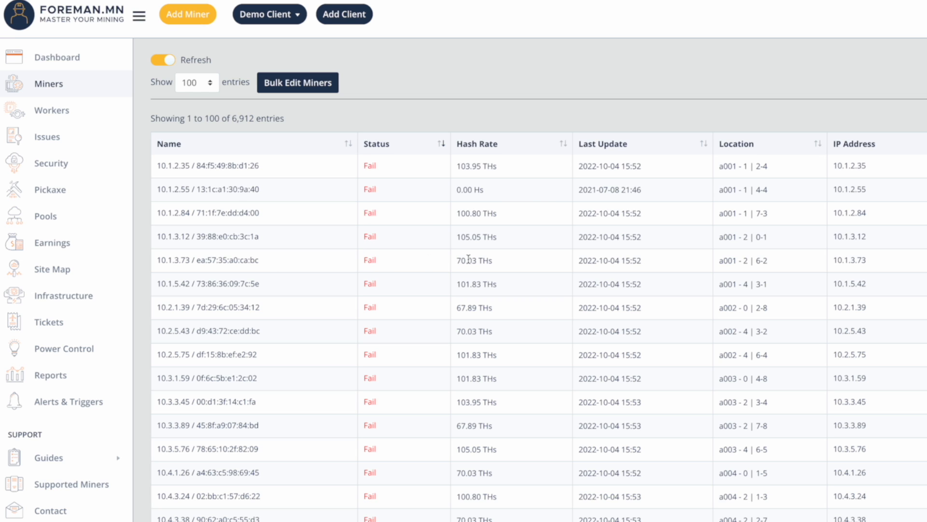
mouse_move(497, 264)
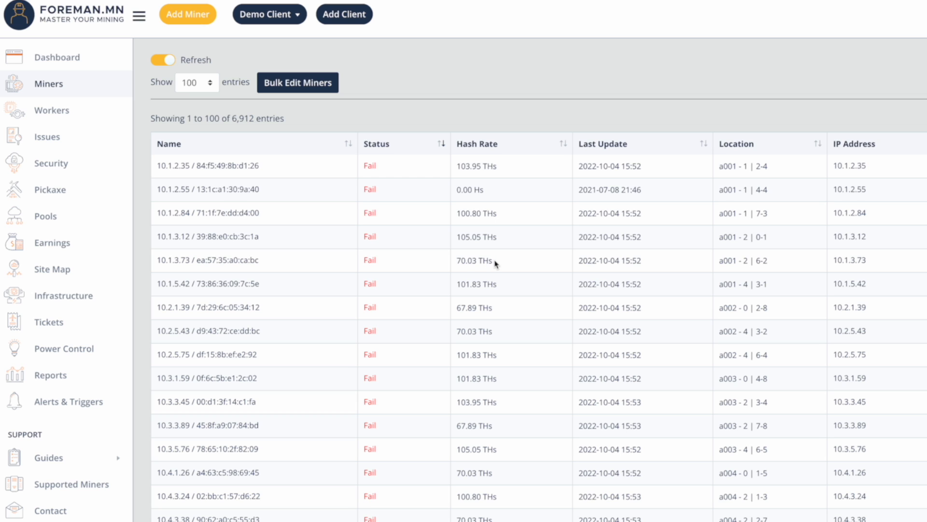
- Highlight the 70.03 TH/s hash rate of a failing miner in the sorted table
double_click(478, 261)
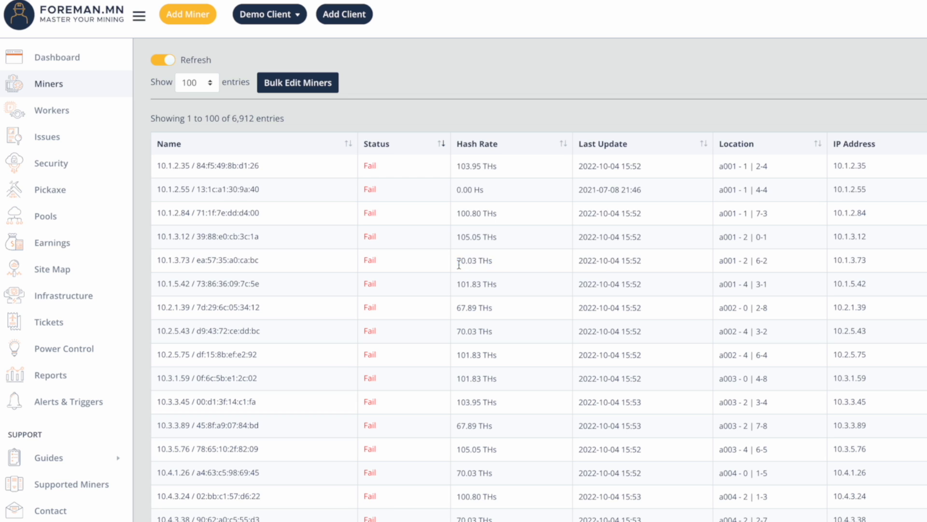
mouse_move(458, 268)
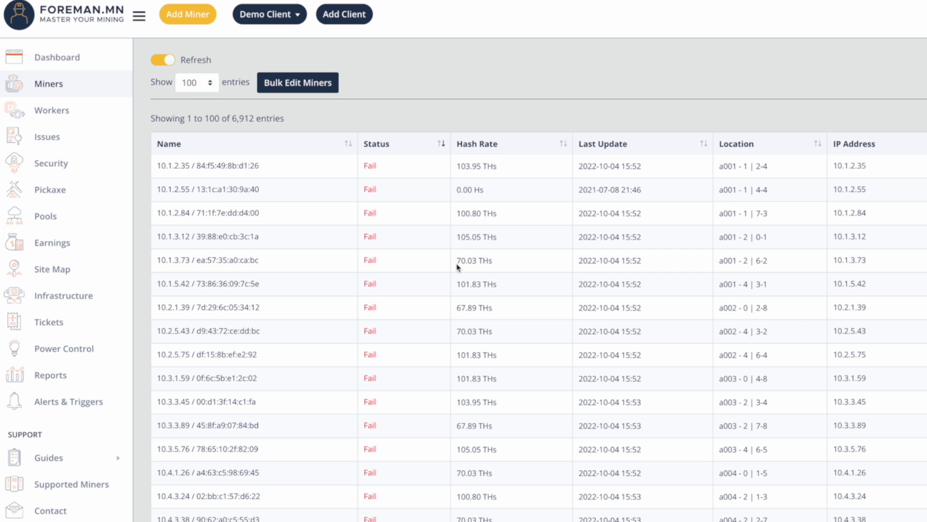
mouse_move(372, 265)
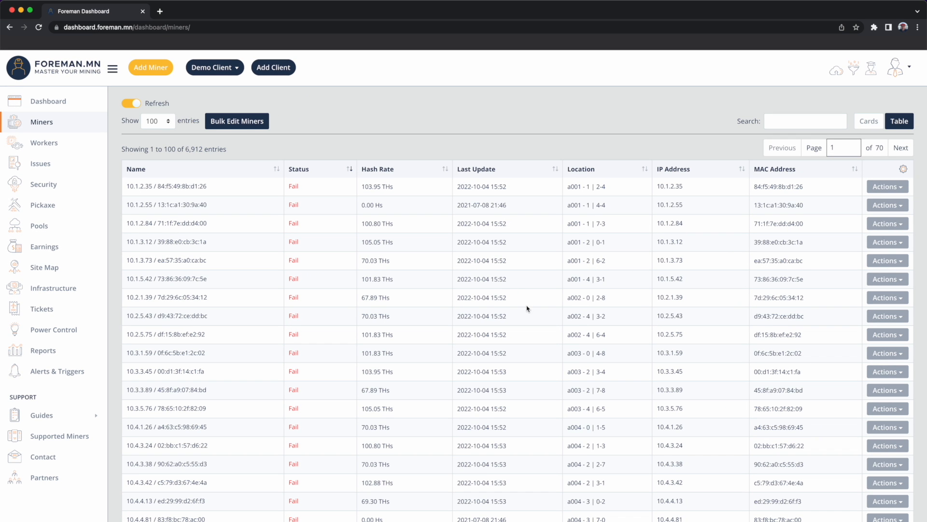
mouse_move(589, 345)
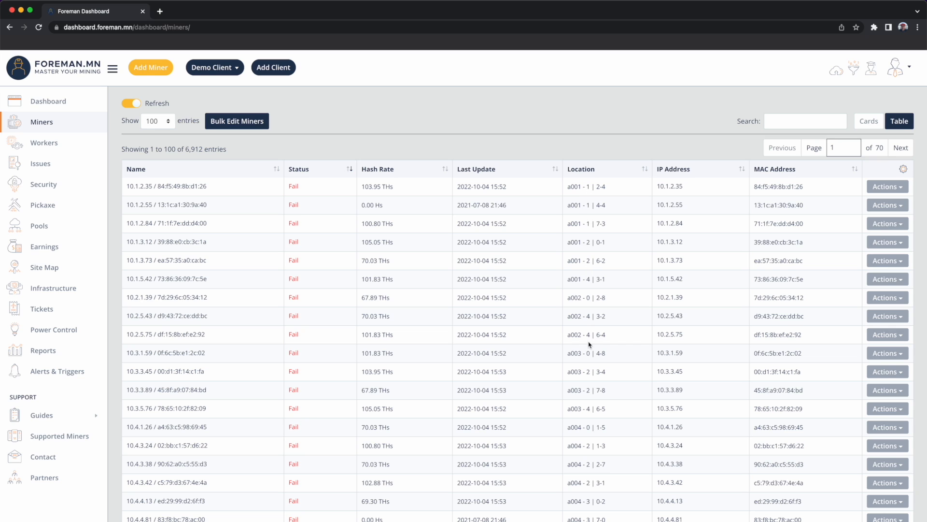
mouse_move(787, 204)
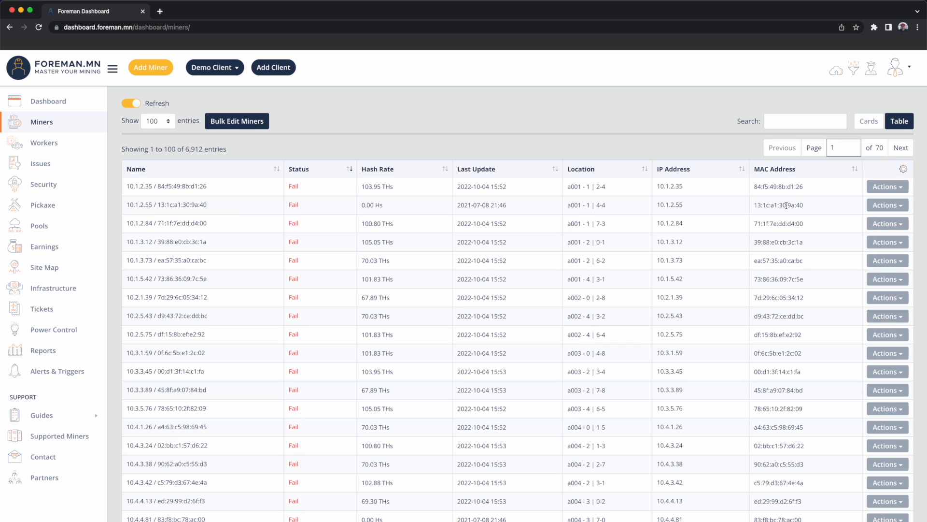
mouse_move(405, 263)
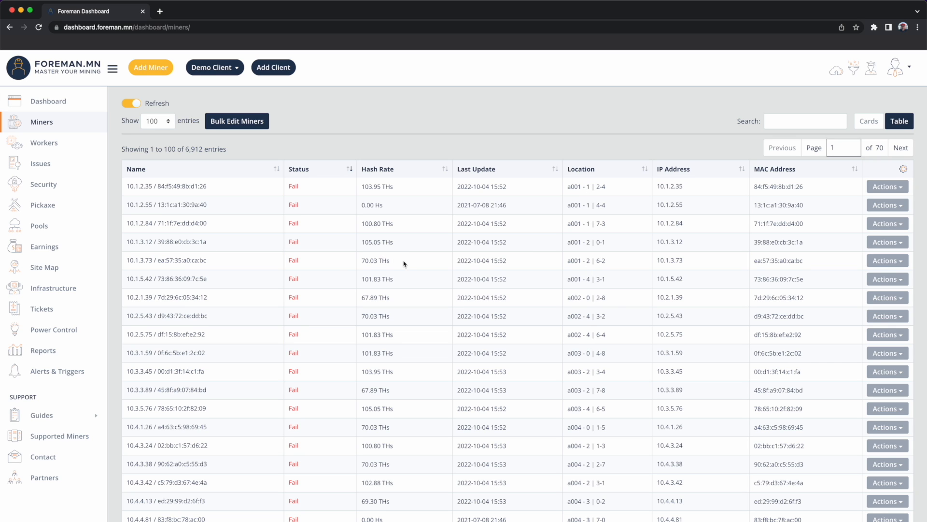
double_click(375, 260)
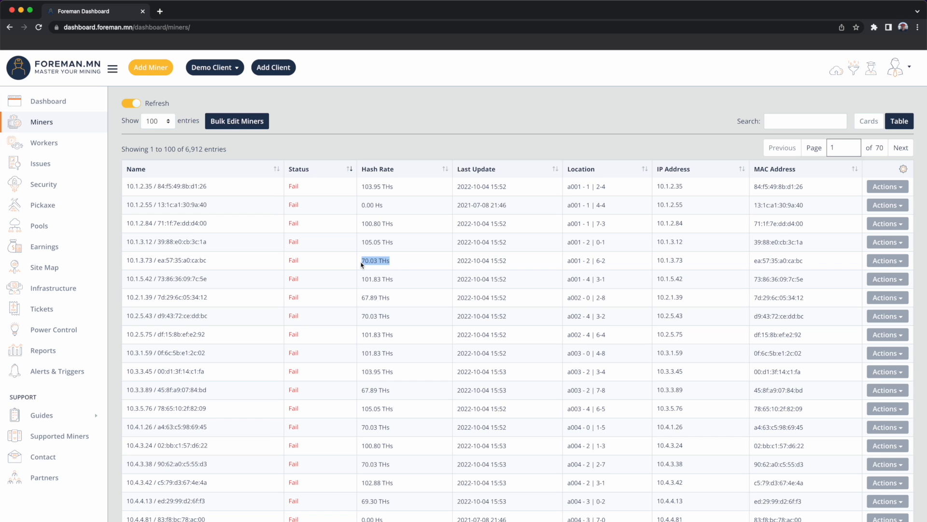
mouse_move(402, 263)
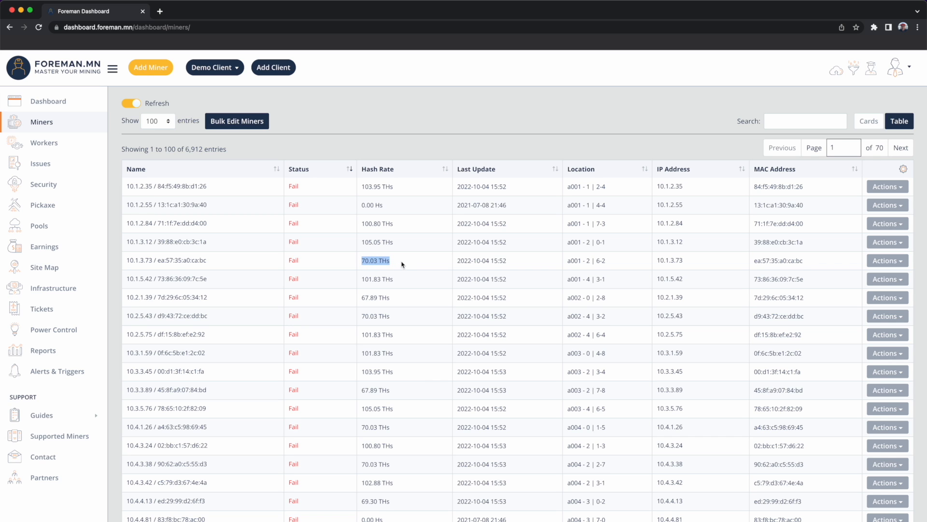
mouse_move(294, 263)
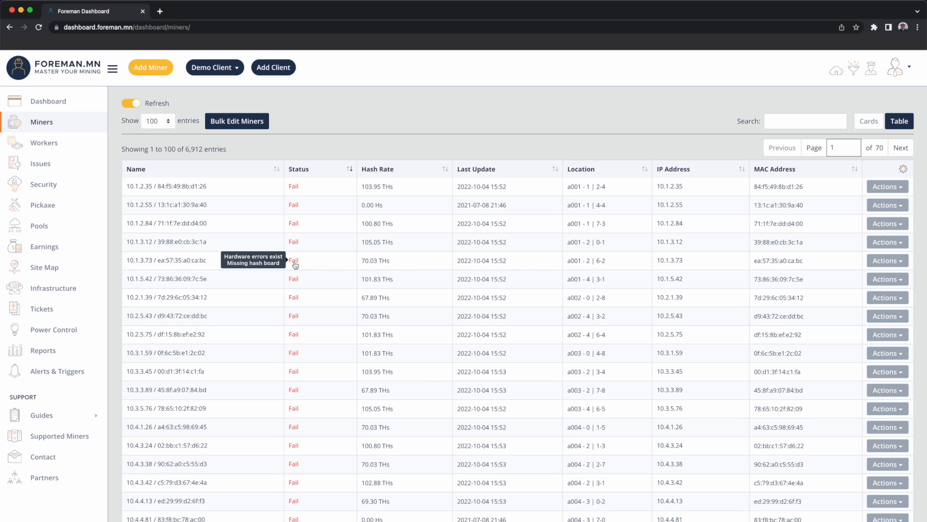
mouse_move(331, 266)
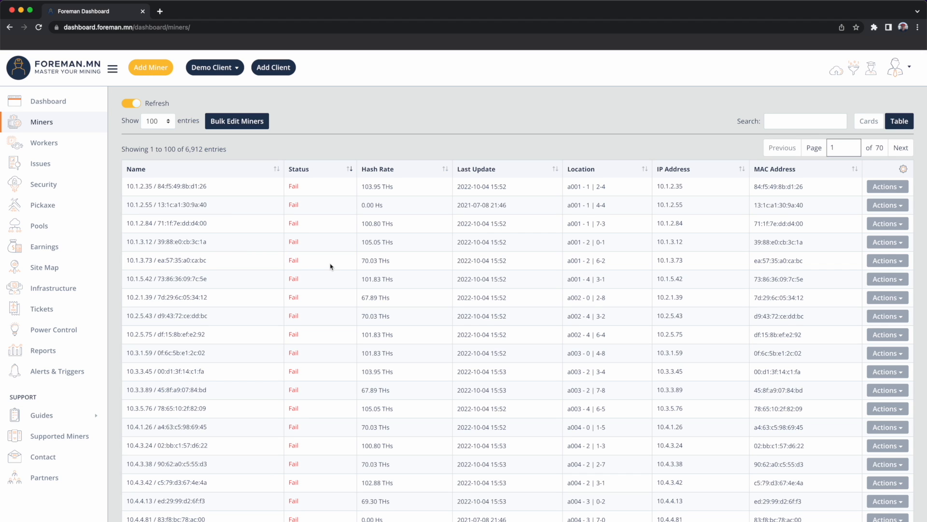
mouse_move(474, 255)
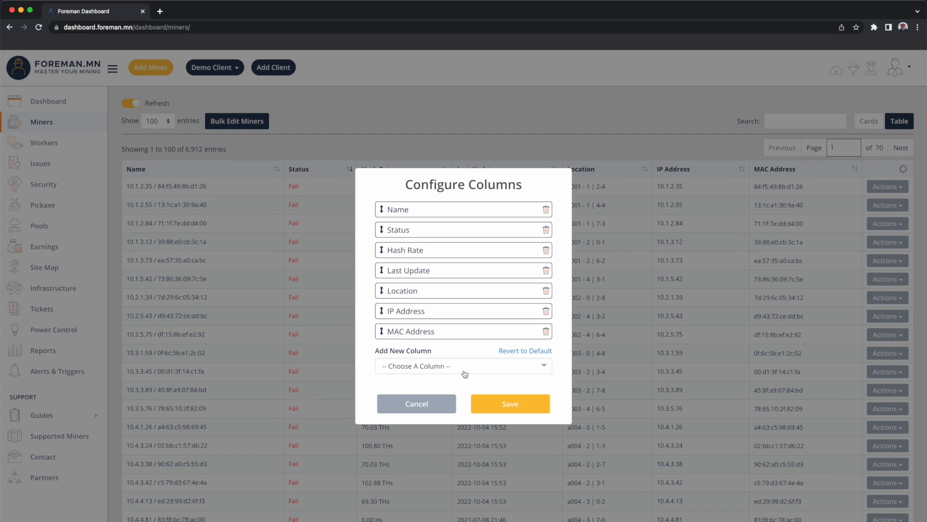
- Add the Miner Type and Firmware columns to the Miners table and save the layout
left_click(463, 366)
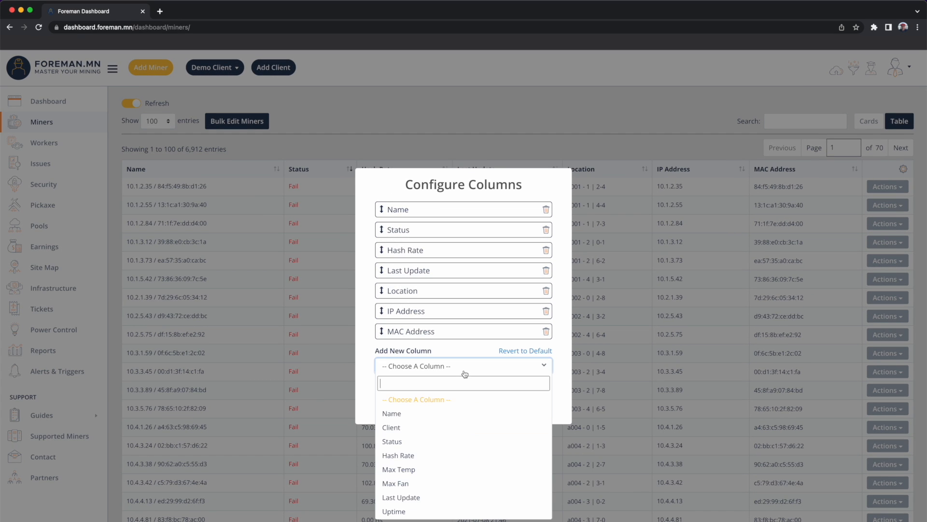
type("Miner")
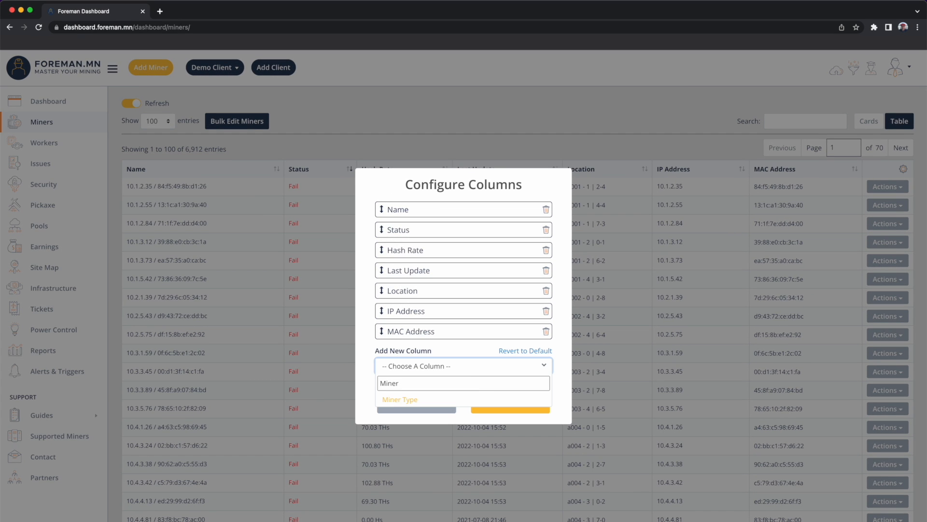
left_click(399, 399)
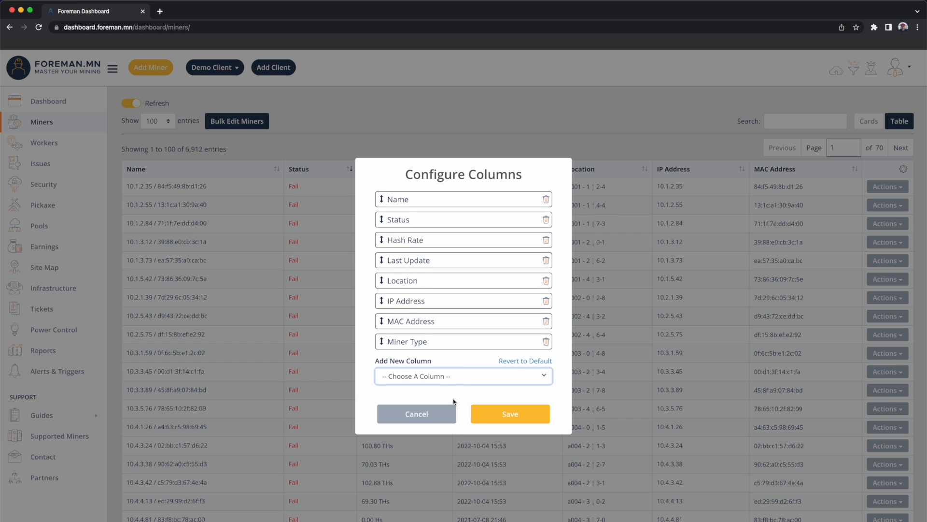
mouse_move(463, 381)
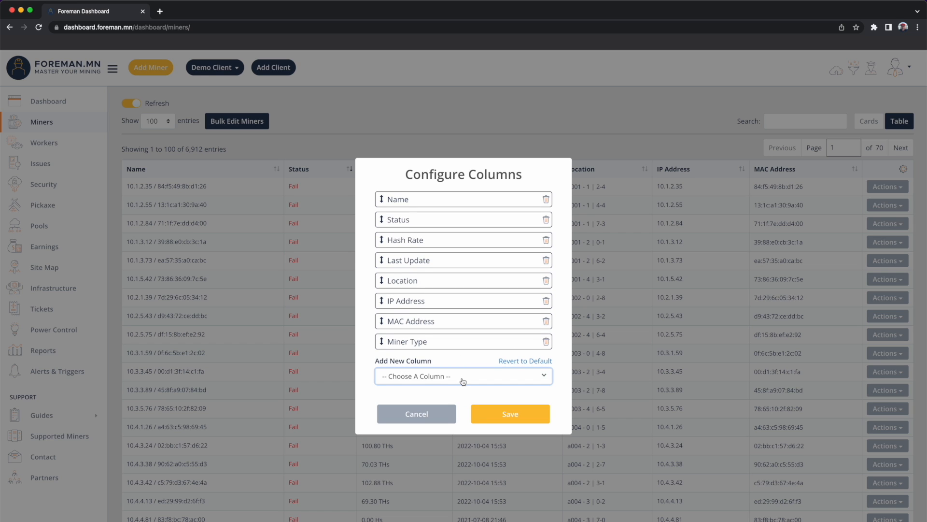
type("Fi")
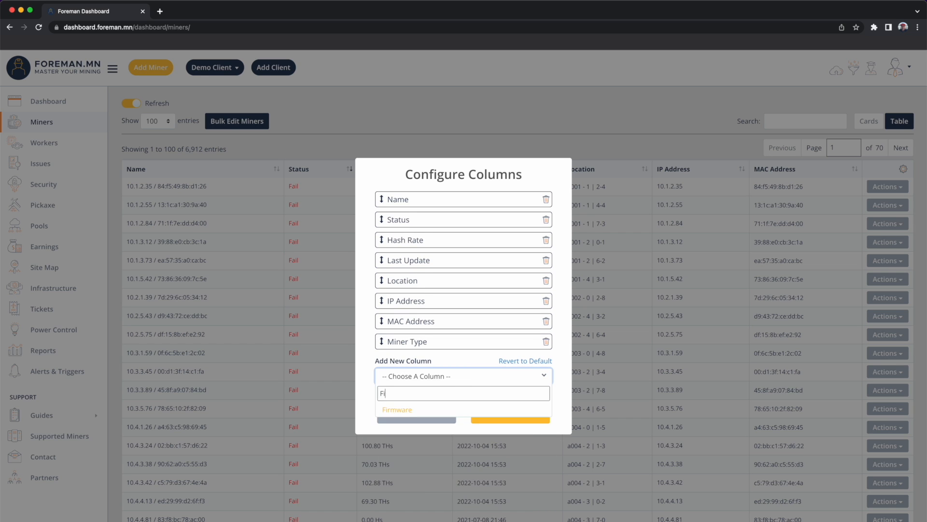
type("rmw")
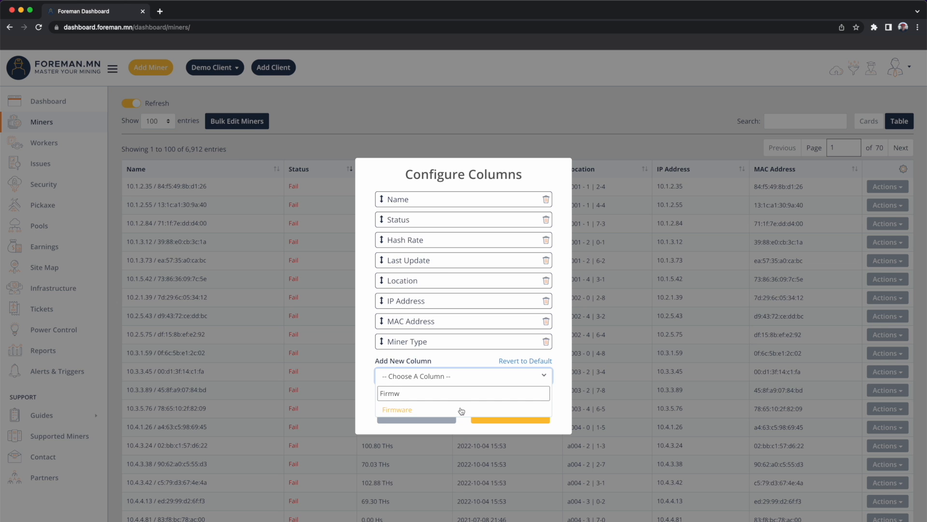
left_click(397, 410)
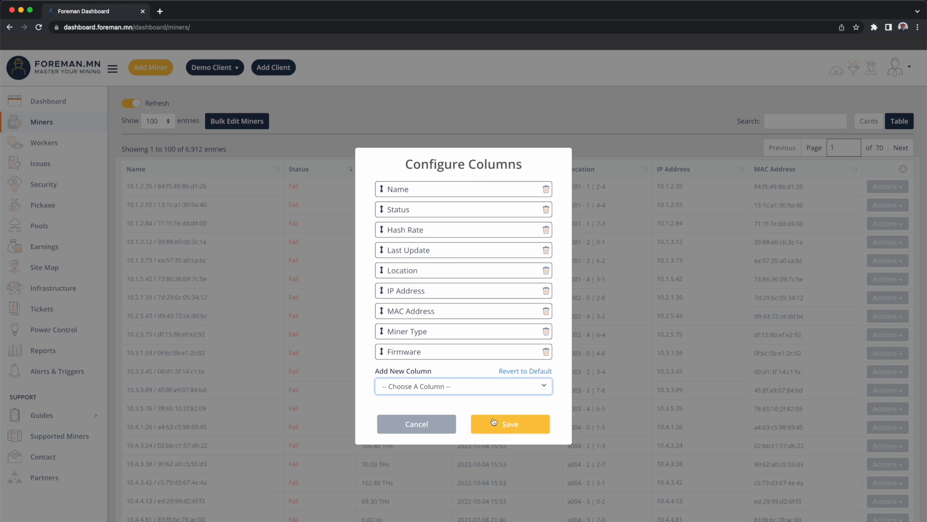
left_click(510, 424)
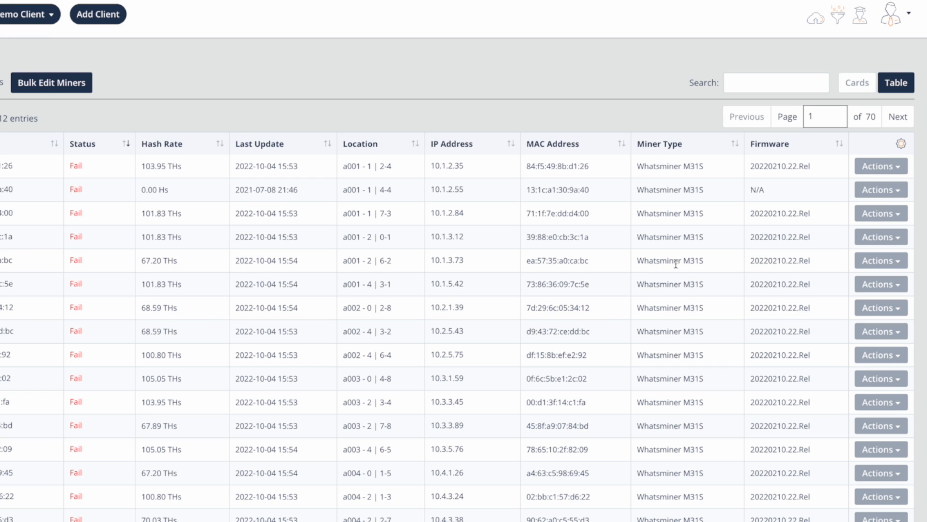
mouse_move(816, 261)
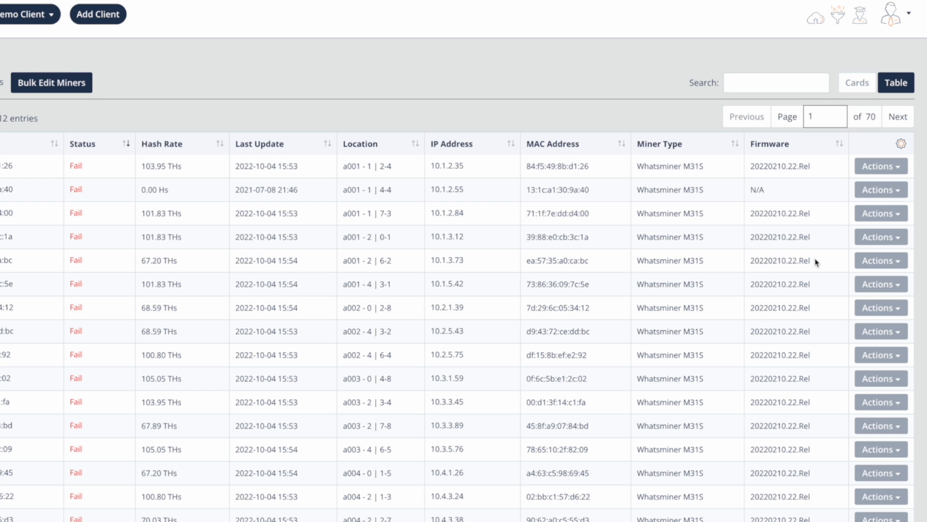
mouse_move(653, 264)
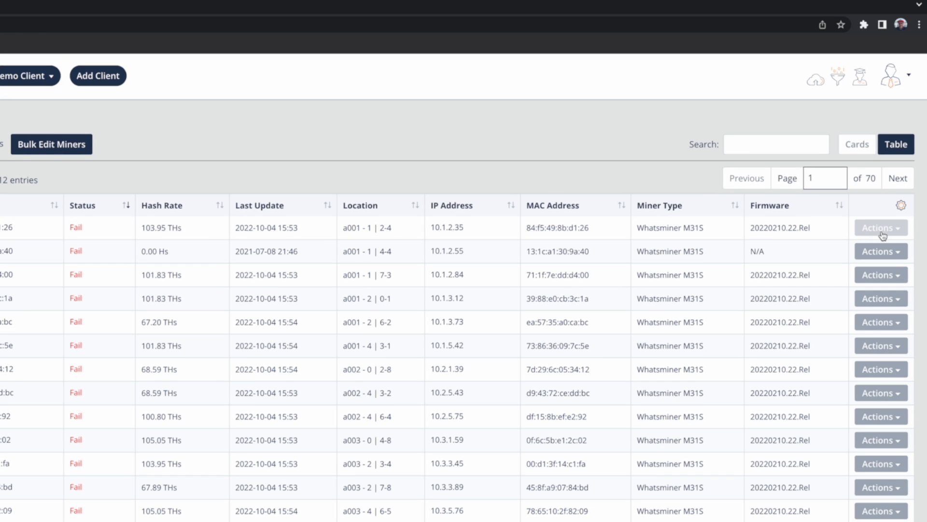
mouse_move(683, 126)
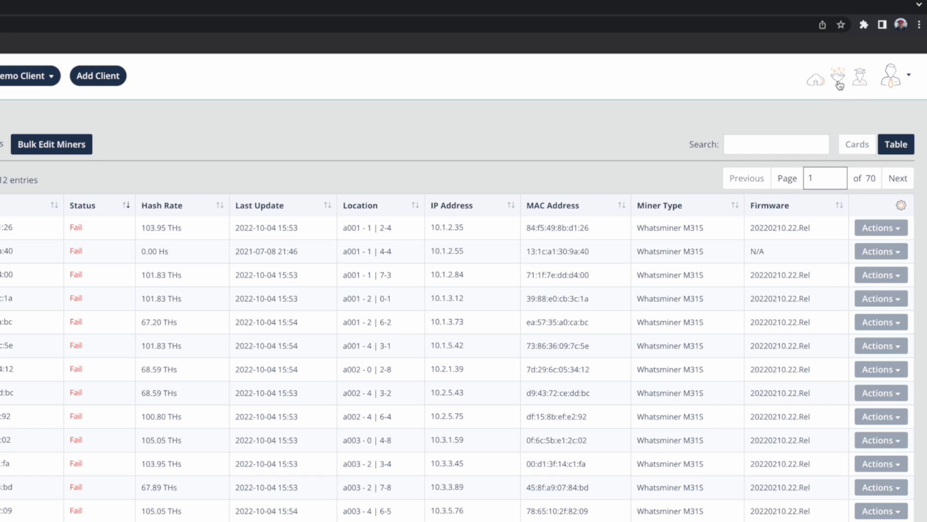
mouse_move(836, 77)
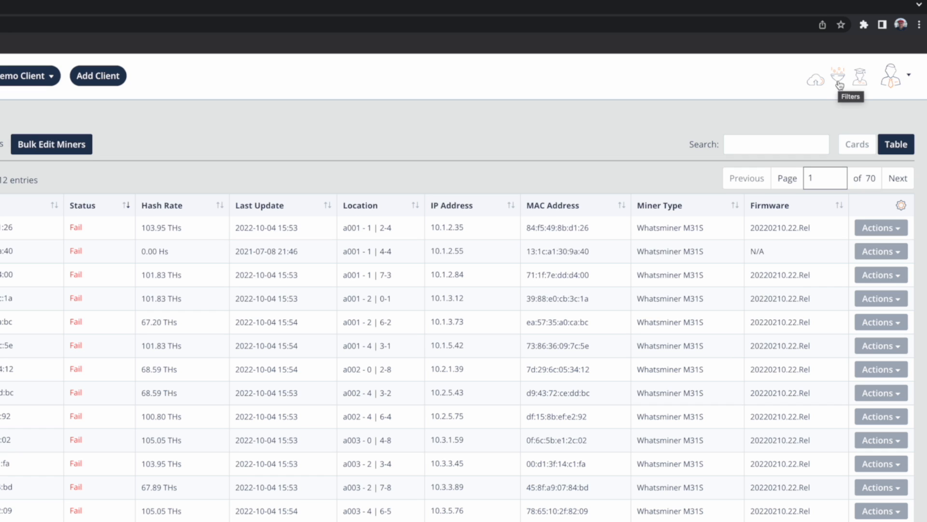
- Apply a Miner Type filter for Antminer S19 Pro (105T and 110T), narrowing to 39 pages
left_click(836, 76)
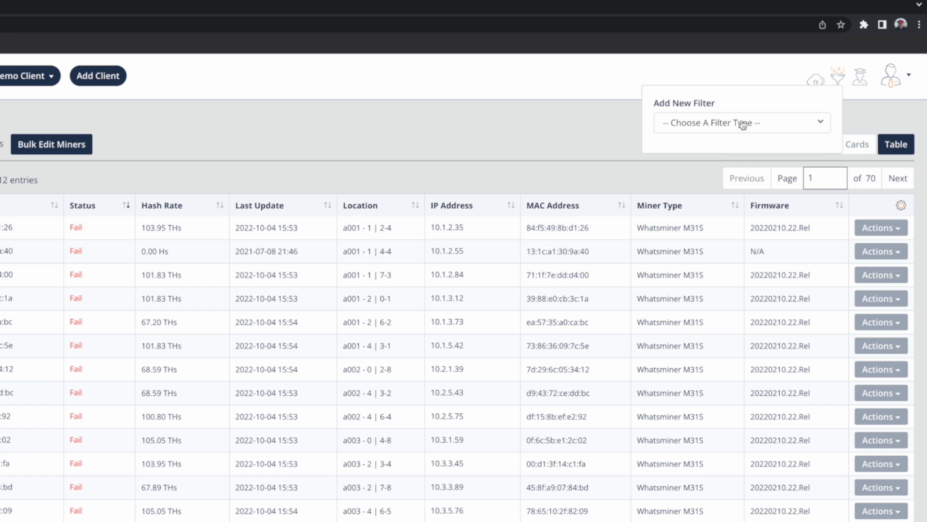
mouse_move(742, 123)
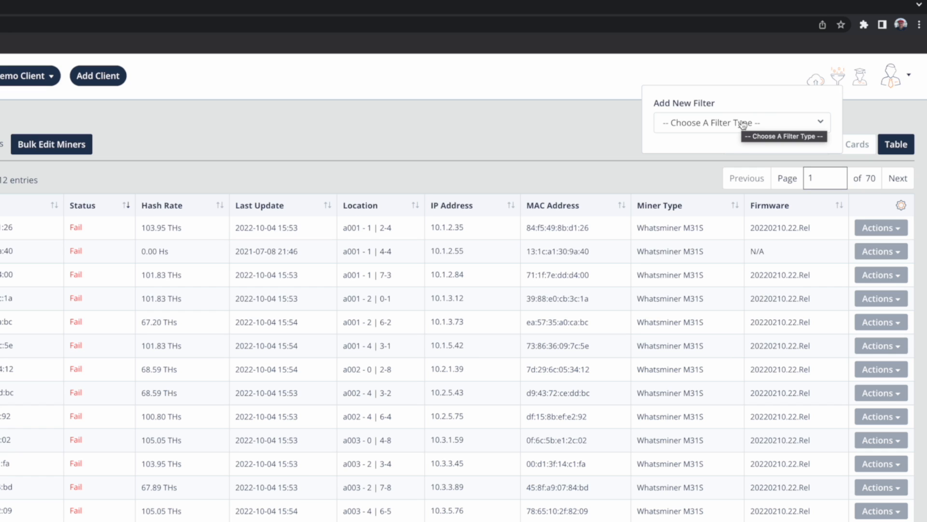
mouse_move(606, 136)
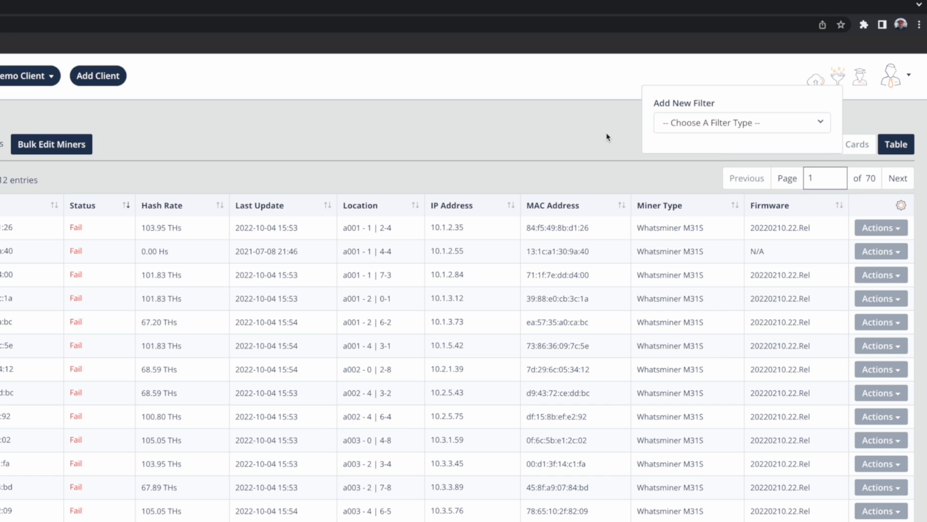
left_click(742, 123)
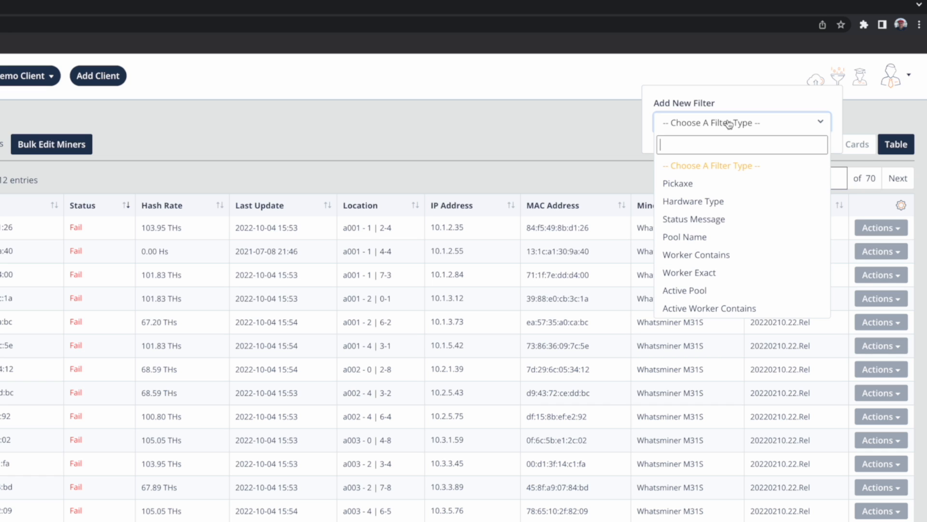
type("Miner Typ")
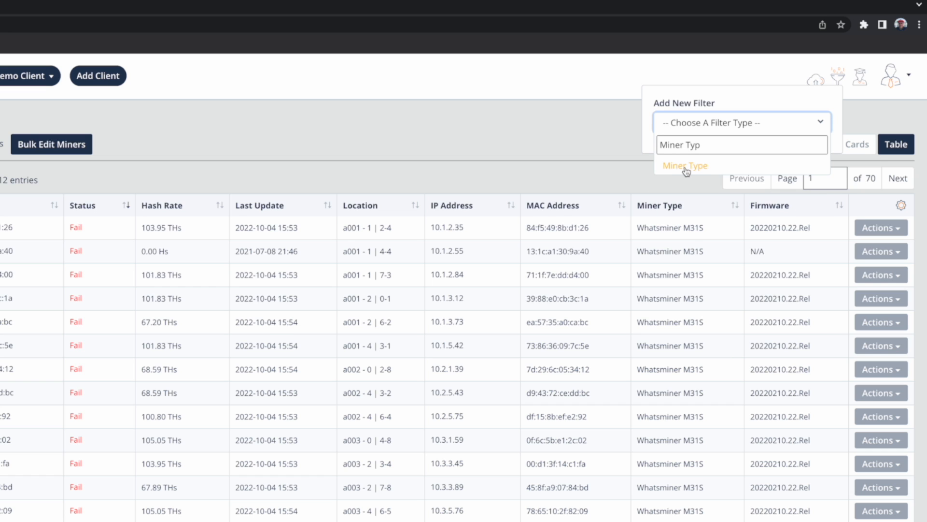
left_click(685, 165)
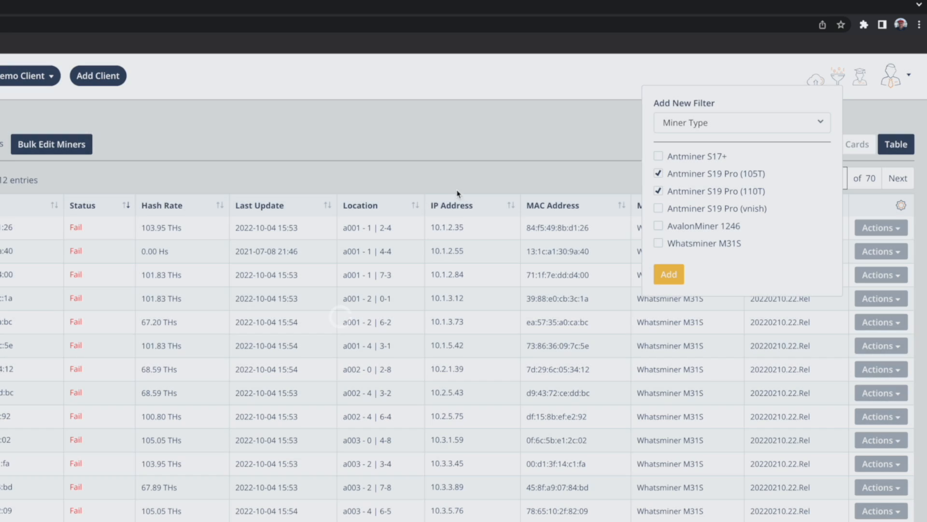
left_click(668, 274)
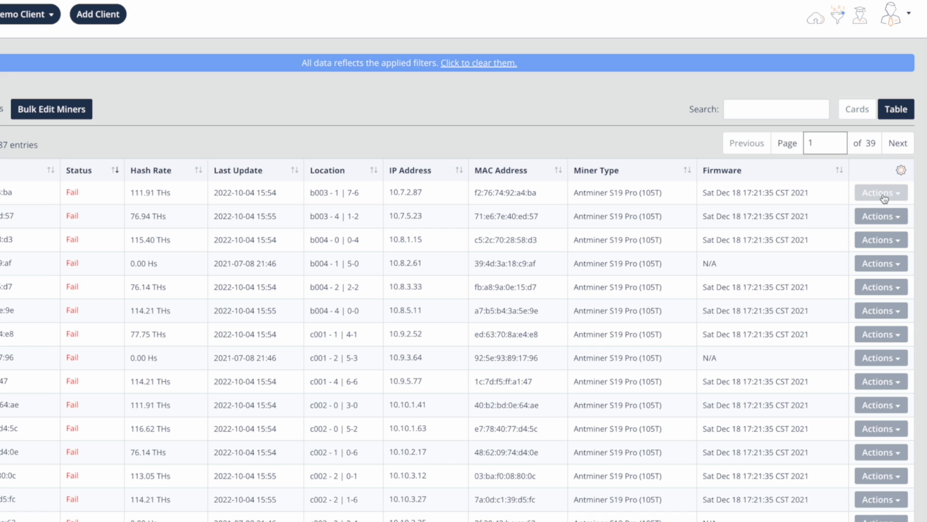
- Show the Actions list, such as reboot and firmware upgrade, for the first Antminer S19 Pro (105T)
left_click(881, 192)
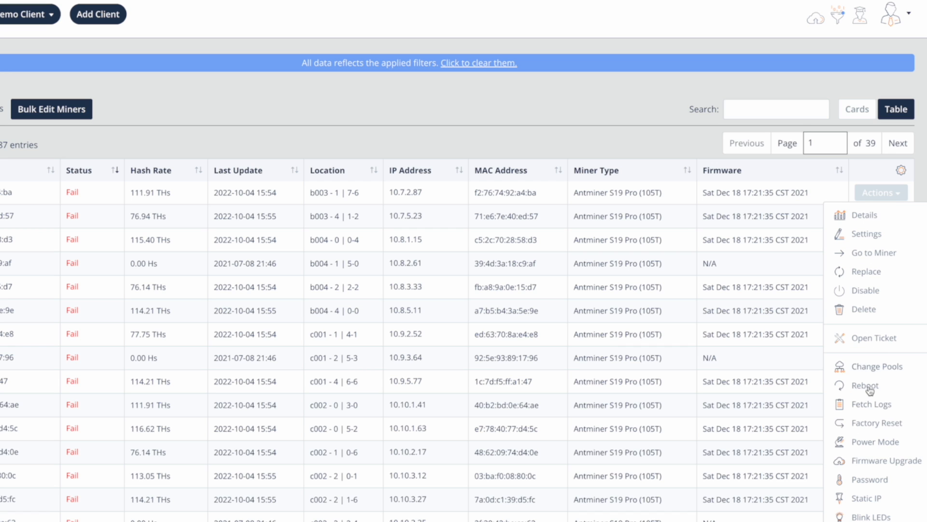
mouse_move(877, 370)
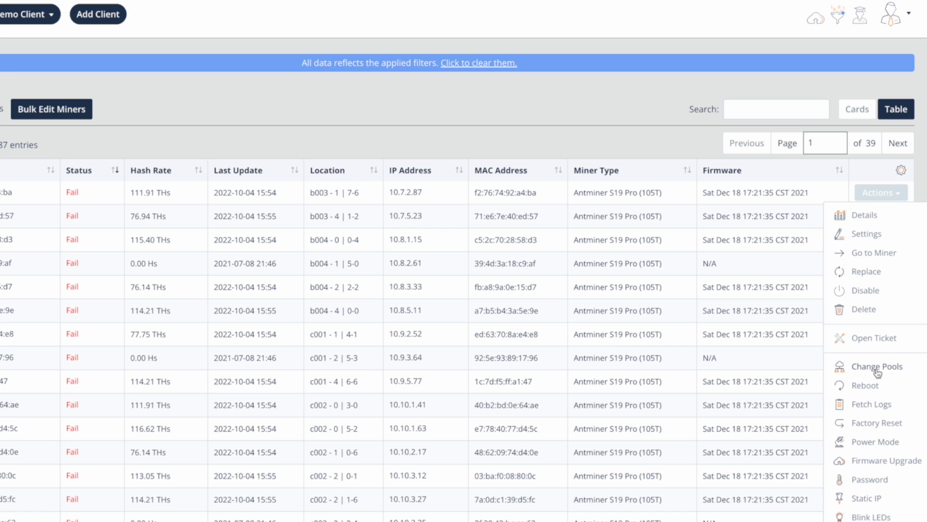
mouse_move(864, 389)
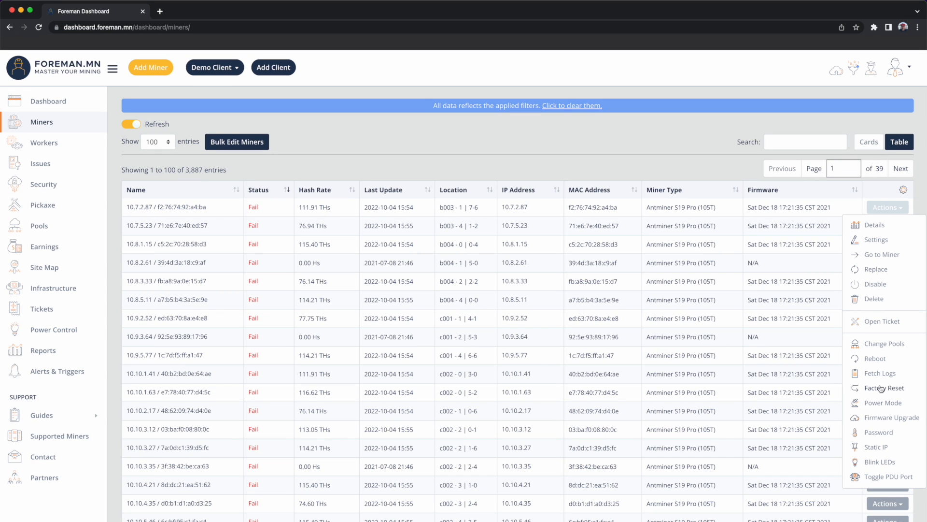
mouse_move(873, 405)
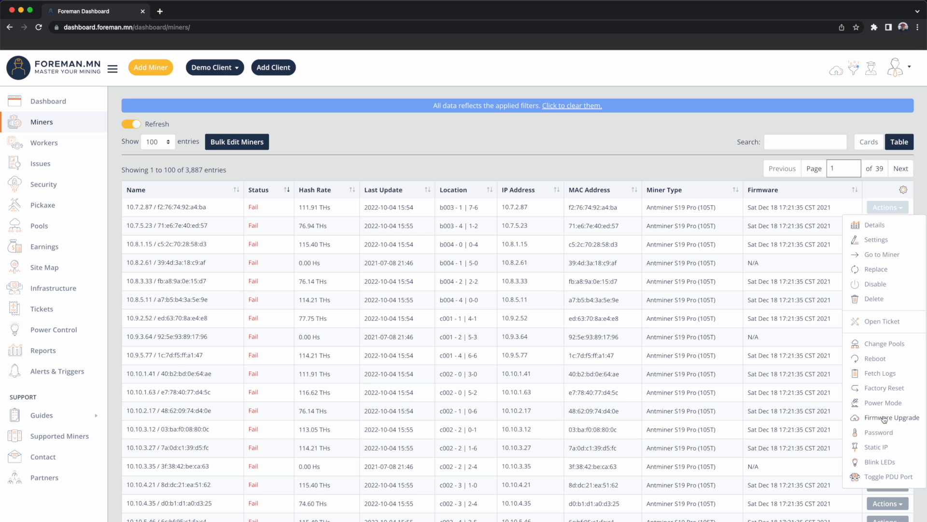
left_click(892, 418)
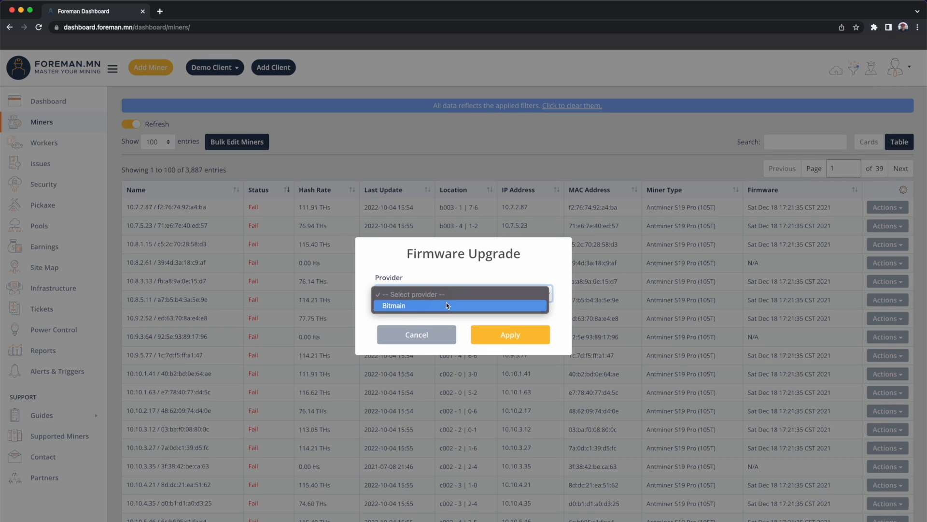
left_click(394, 305)
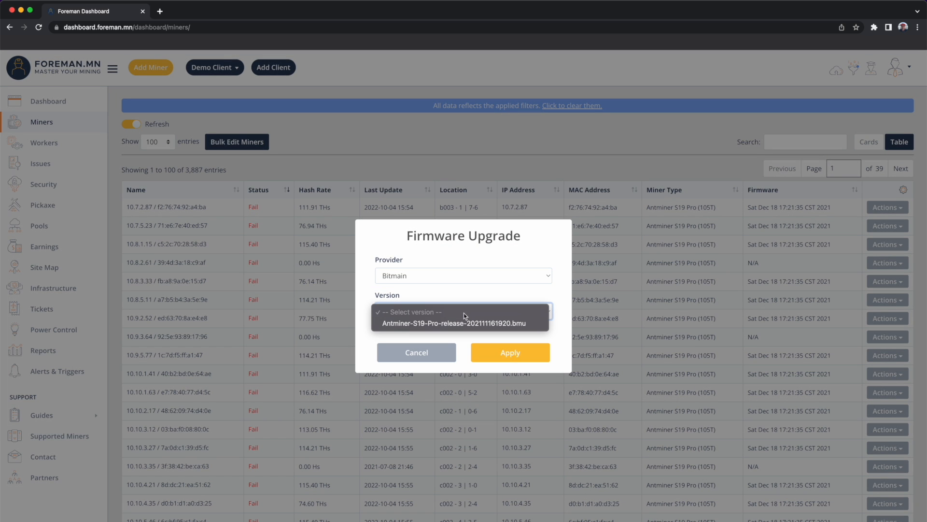
left_click(460, 323)
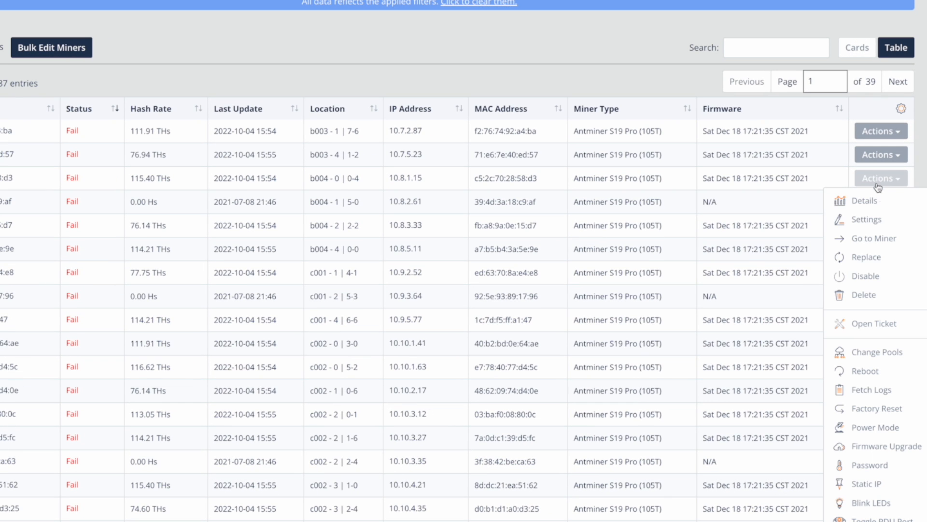
mouse_move(873, 479)
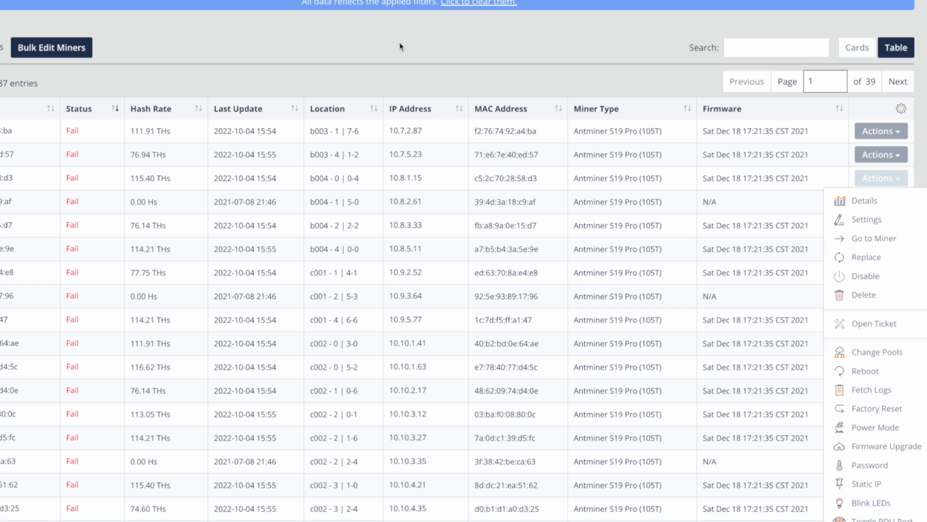
- Close the Actions list and clear the Miner Type filter, restoring 70 pages of miners
left_click(880, 179)
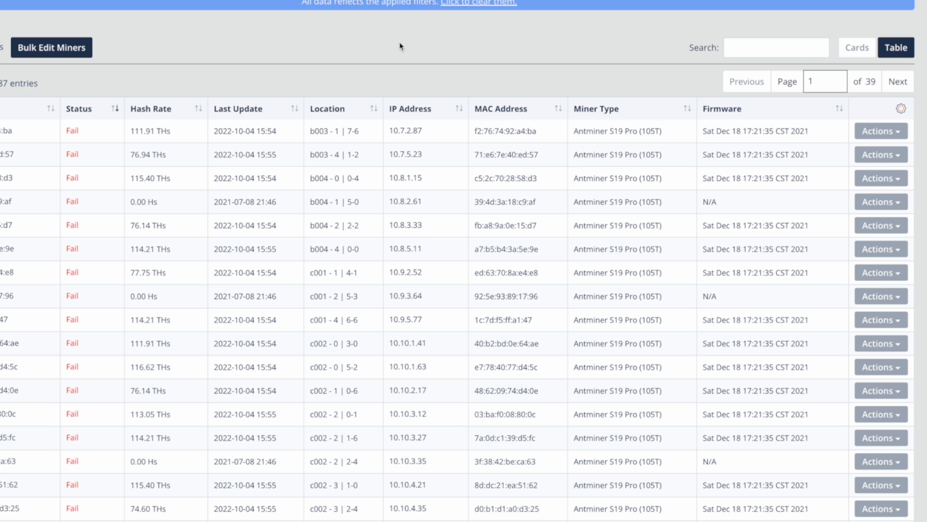
left_click(887, 207)
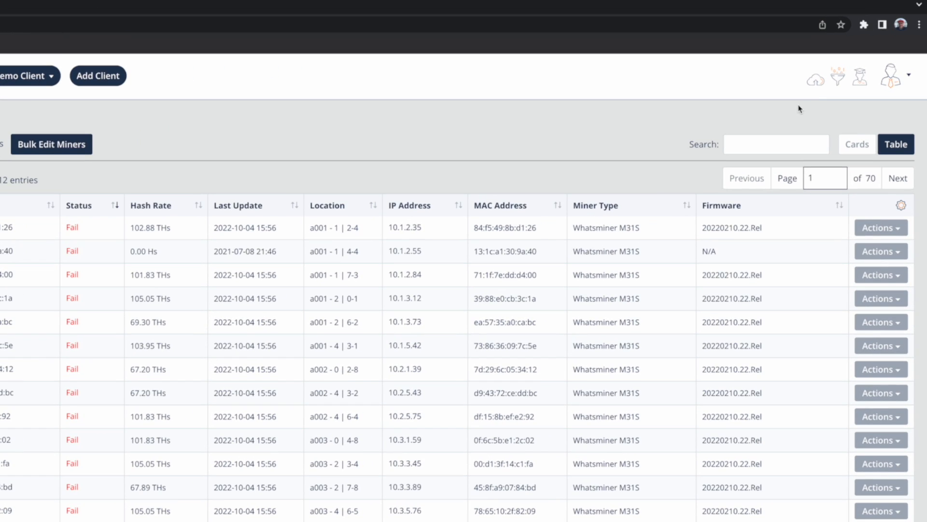
mouse_move(838, 76)
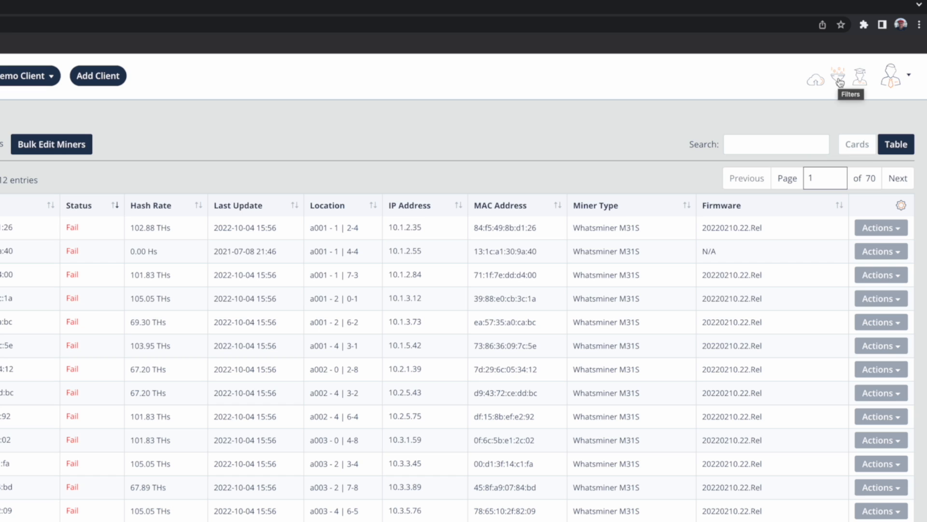
- Add a Status Message filter that narrows the table to 48 failing miners
left_click(837, 76)
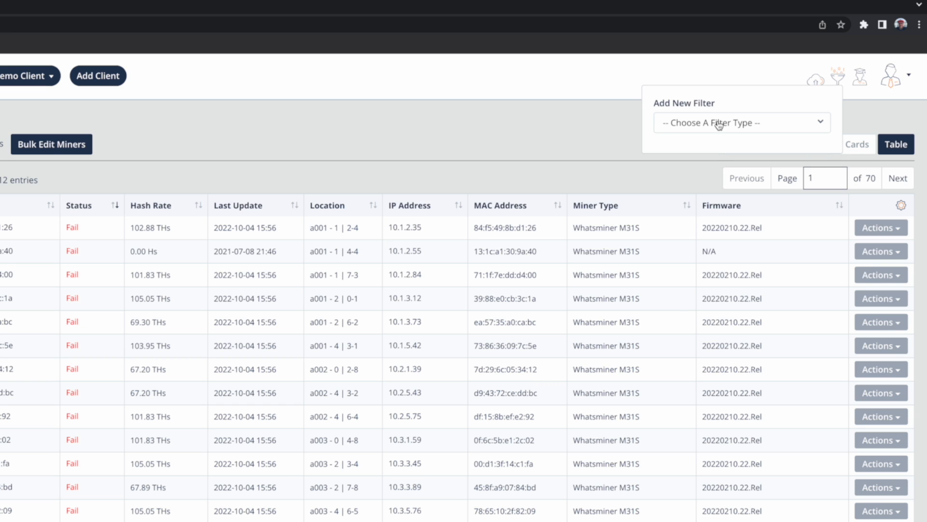
left_click(742, 123)
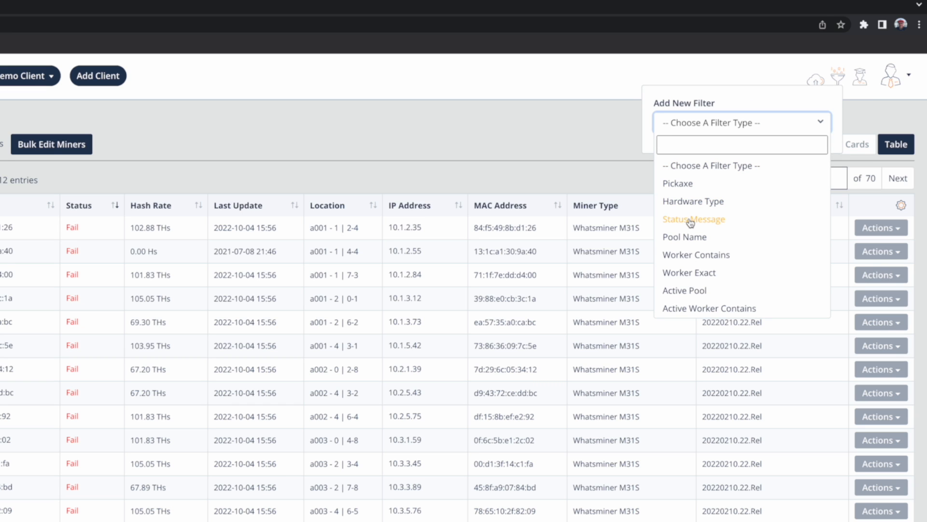
left_click(694, 218)
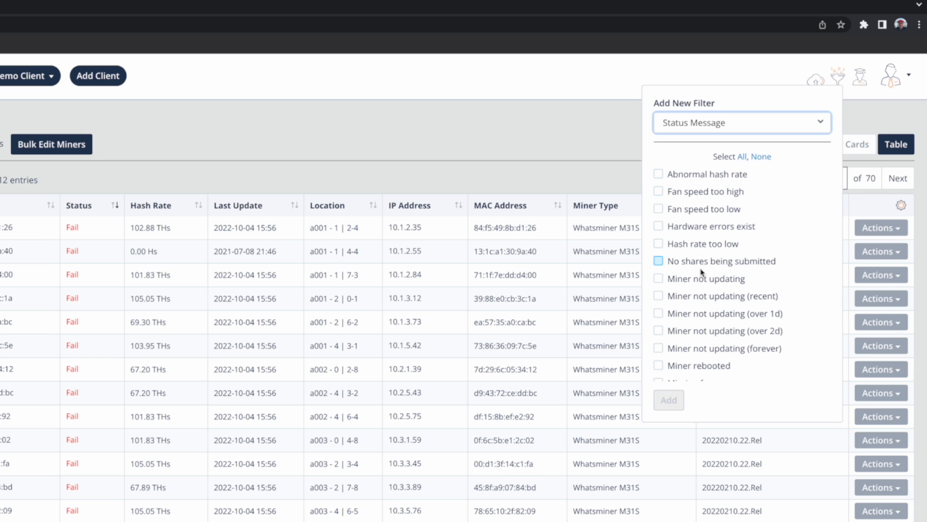
scroll("down", 3)
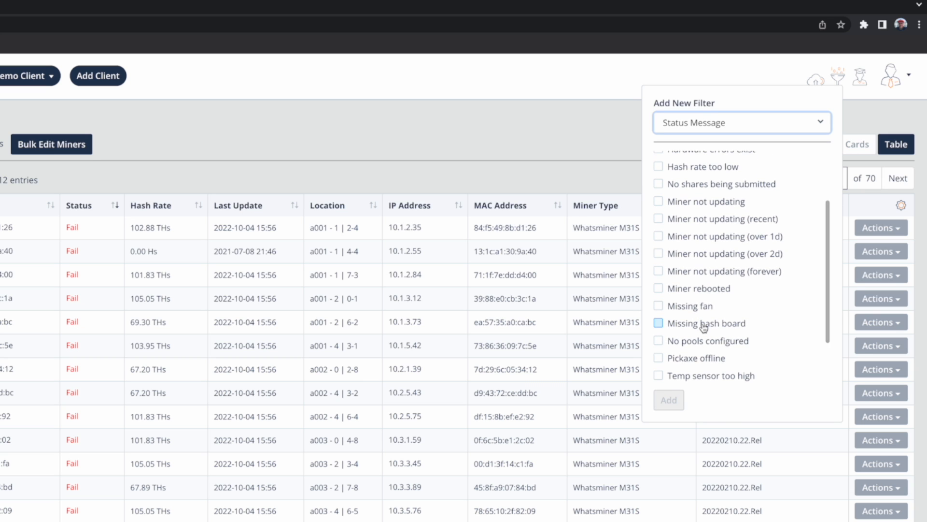
left_click(658, 323)
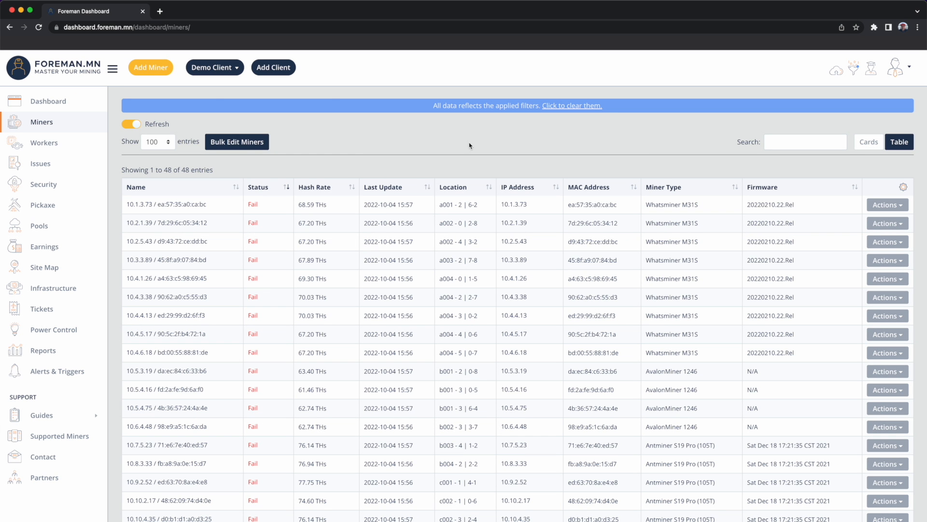
mouse_move(219, 172)
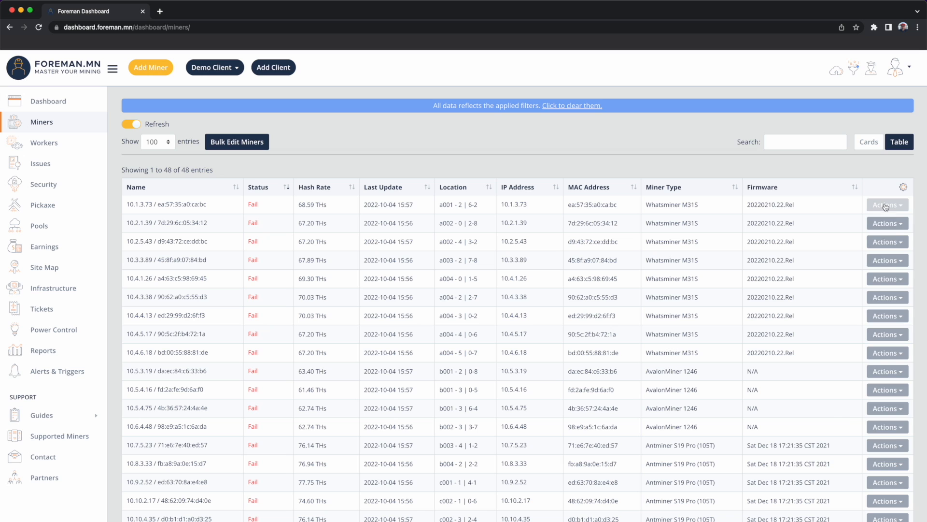
- Start Bulk Edit Miners and check all 48 filtered failing miners
left_click(887, 205)
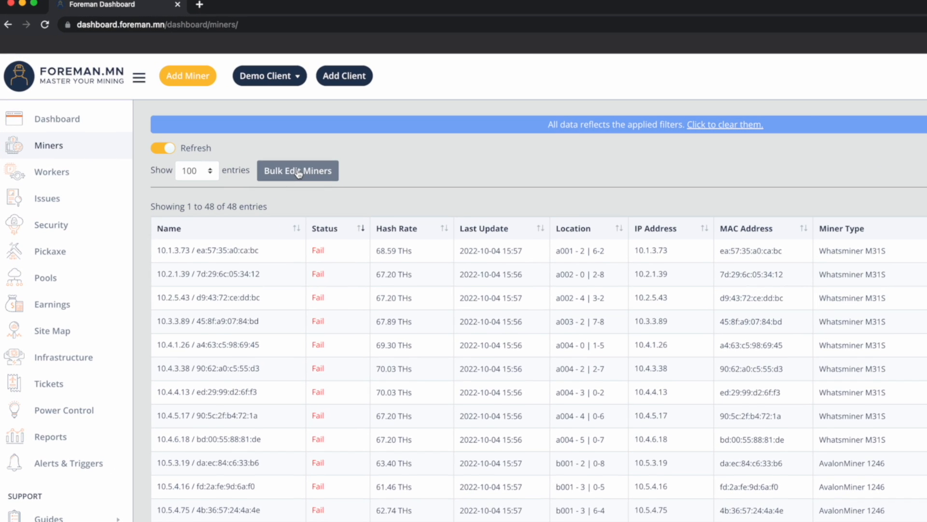
left_click(297, 171)
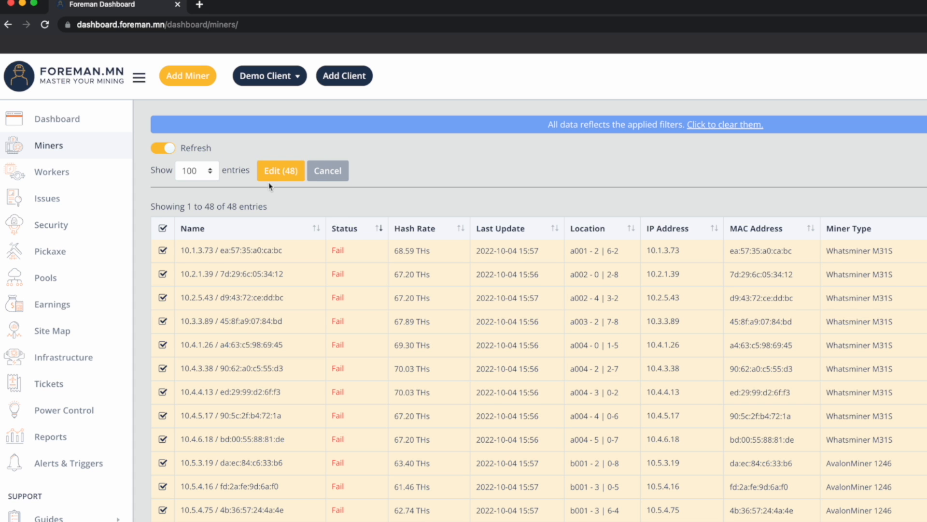
mouse_move(283, 178)
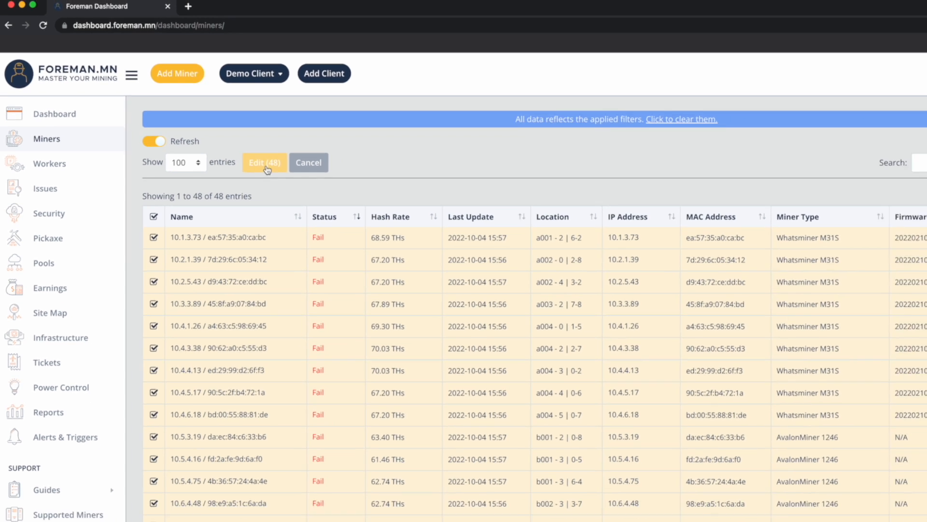
- Set up a Blink LEDs (Remote) bulk edit for the 48 miners with duration 20
left_click(264, 162)
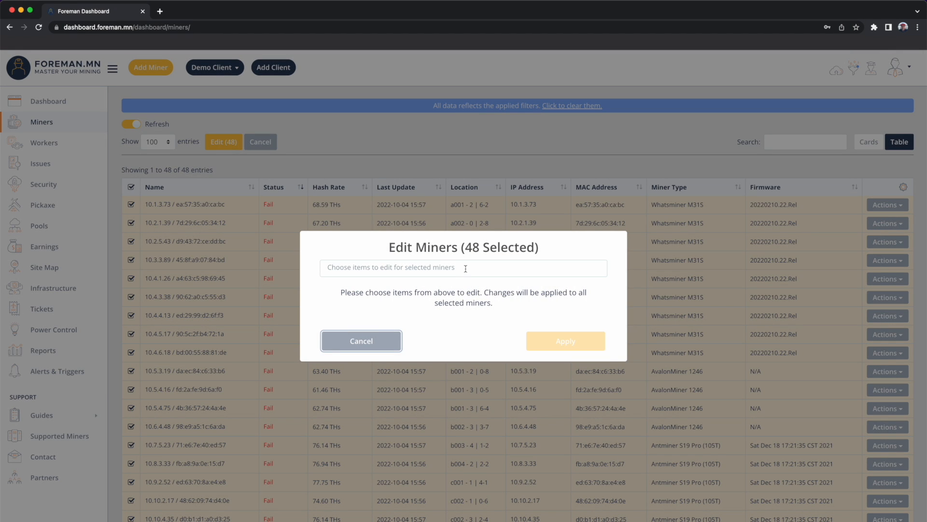
left_click(464, 268)
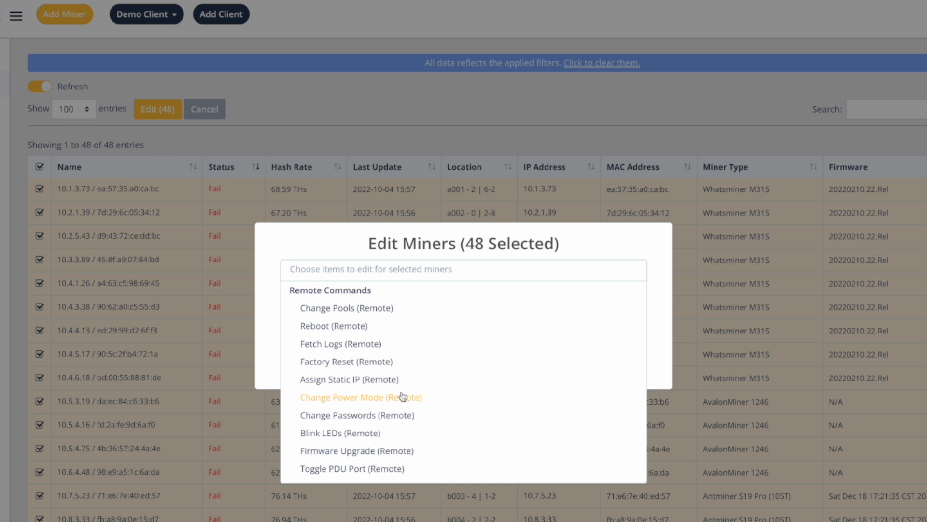
left_click(340, 433)
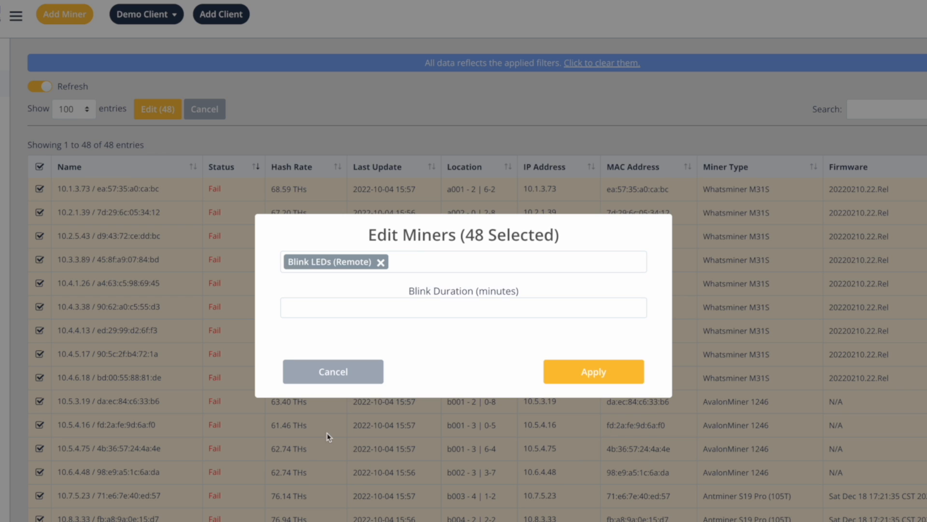
left_click(462, 320)
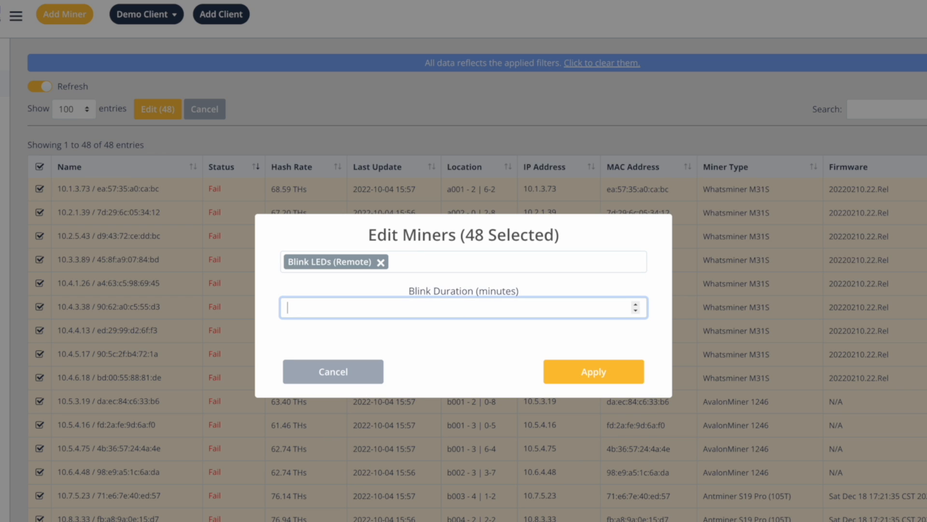
type("20")
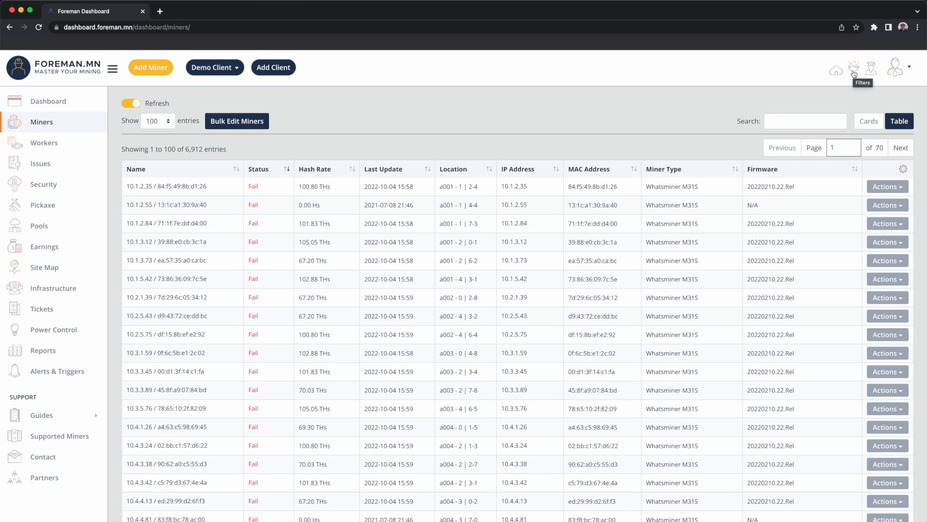
- Add a Miner Type filter for Whatsminer M31S, leaving 1,728 miners across 18 pages
left_click(852, 68)
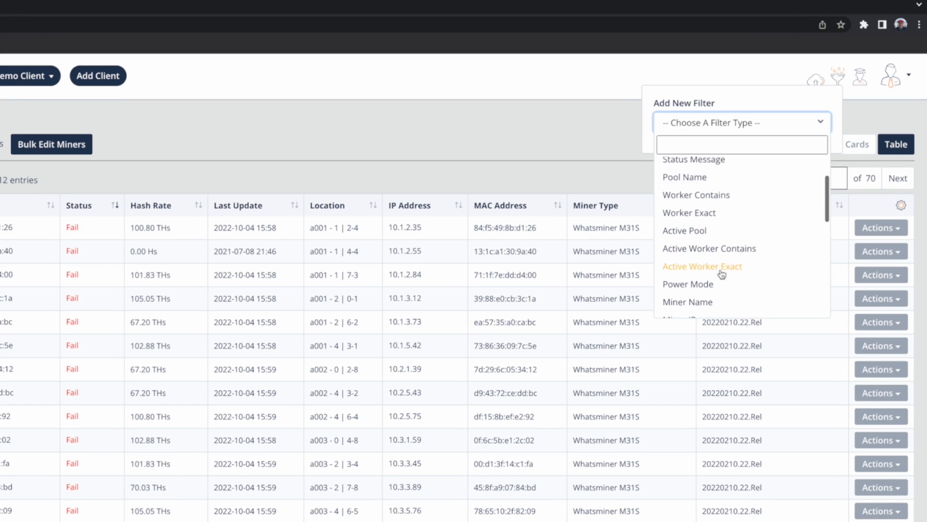
left_click(742, 123)
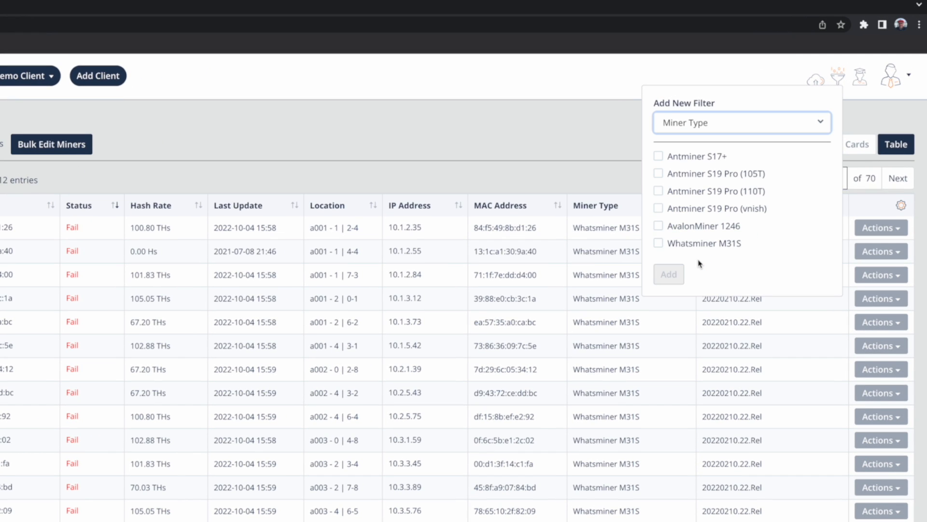
left_click(659, 243)
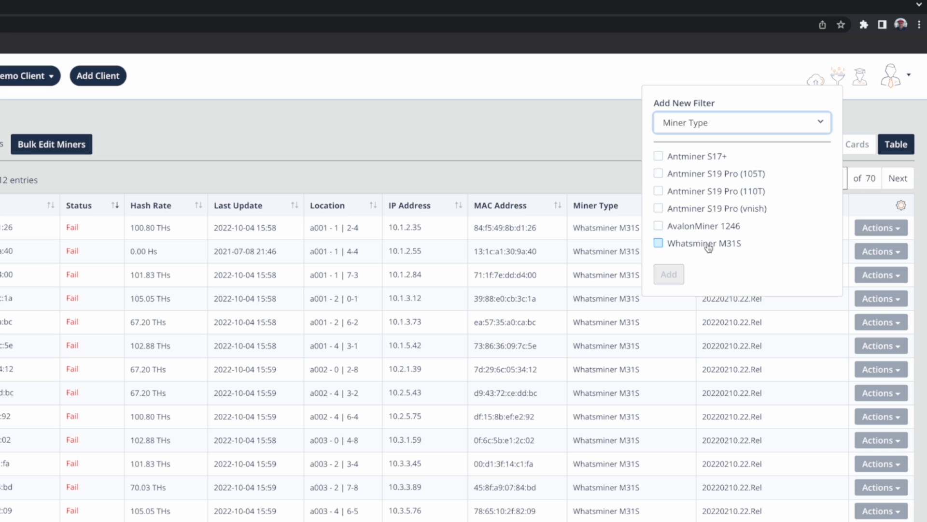
left_click(658, 243)
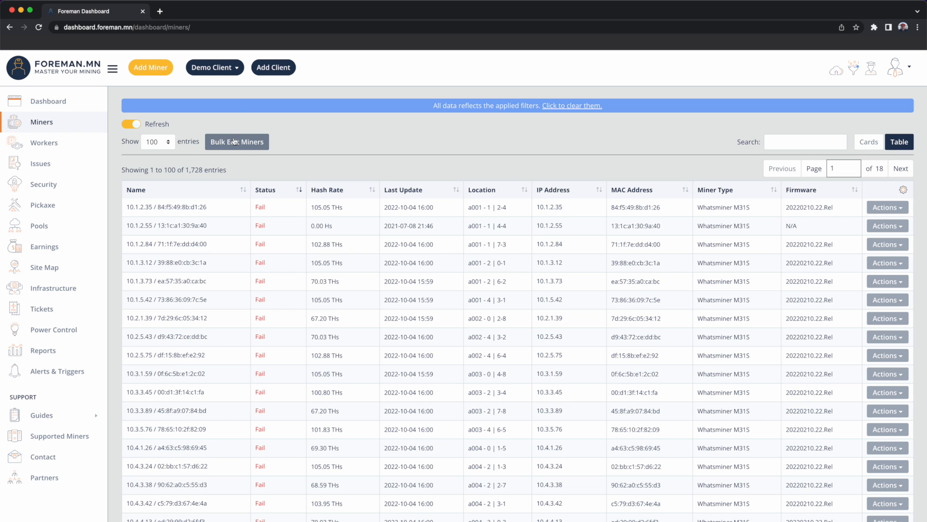
mouse_move(234, 144)
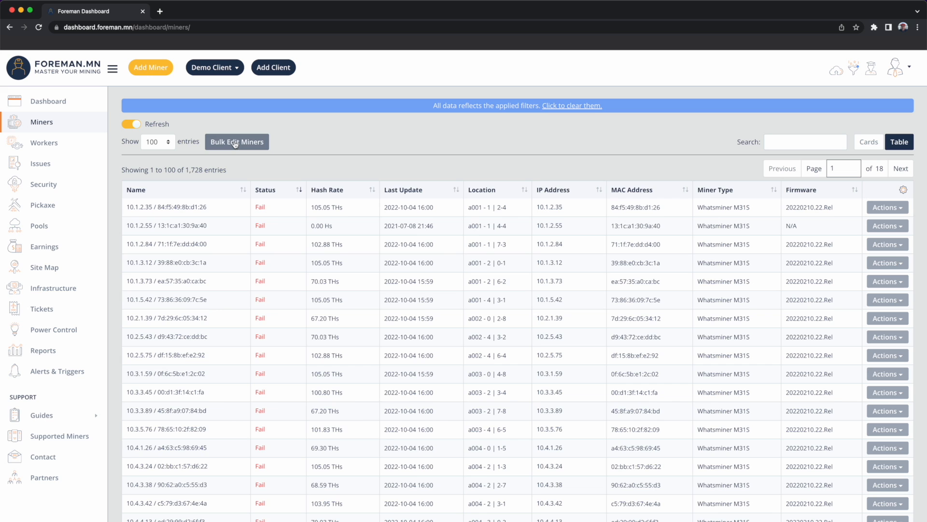
- Select all 1,728 Whatsminer M31S miners and open their bulk edit
left_click(237, 141)
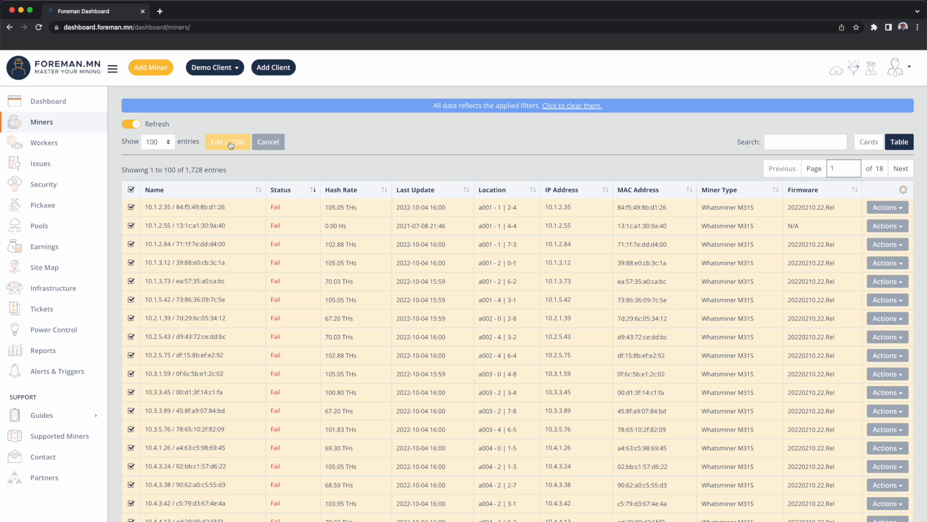
left_click(228, 142)
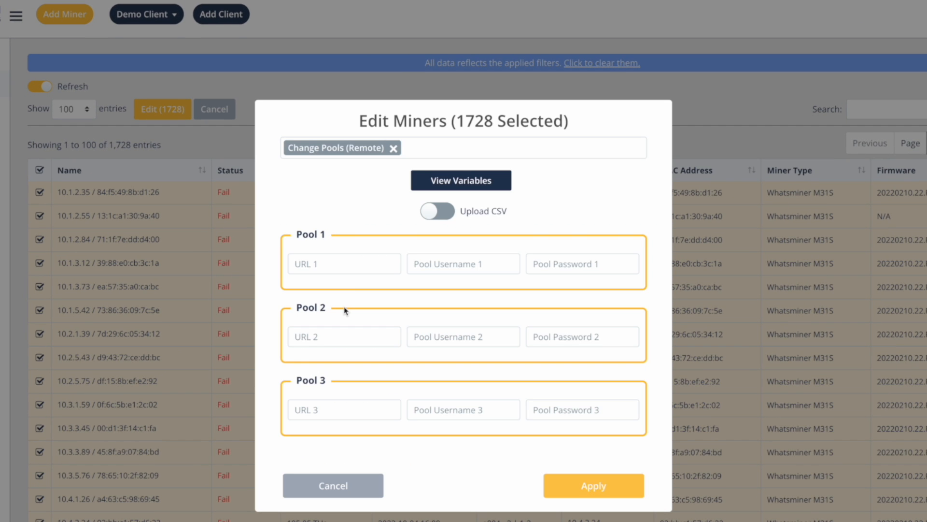
- Enter btc.foundryusapool.com as Pool 1's URL and start its username with 'foreman.'
left_click(344, 263)
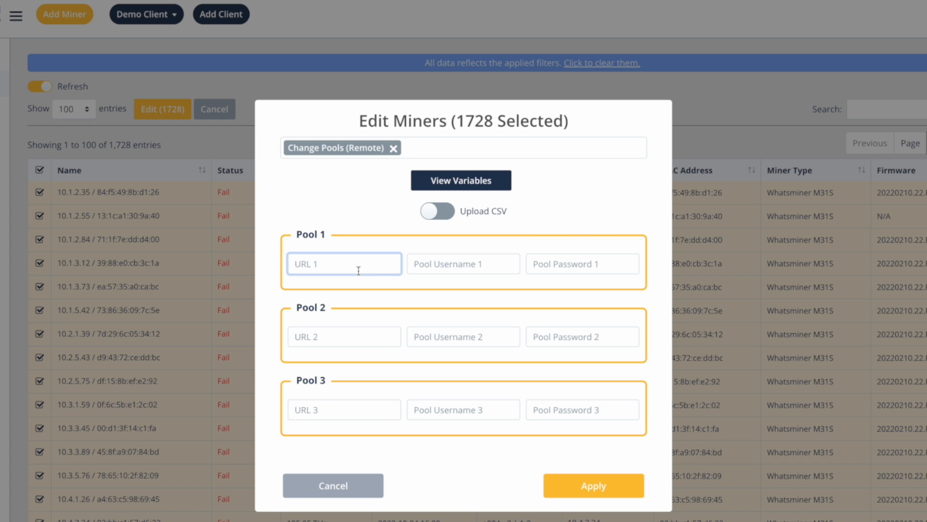
type("btc.foundryusa")
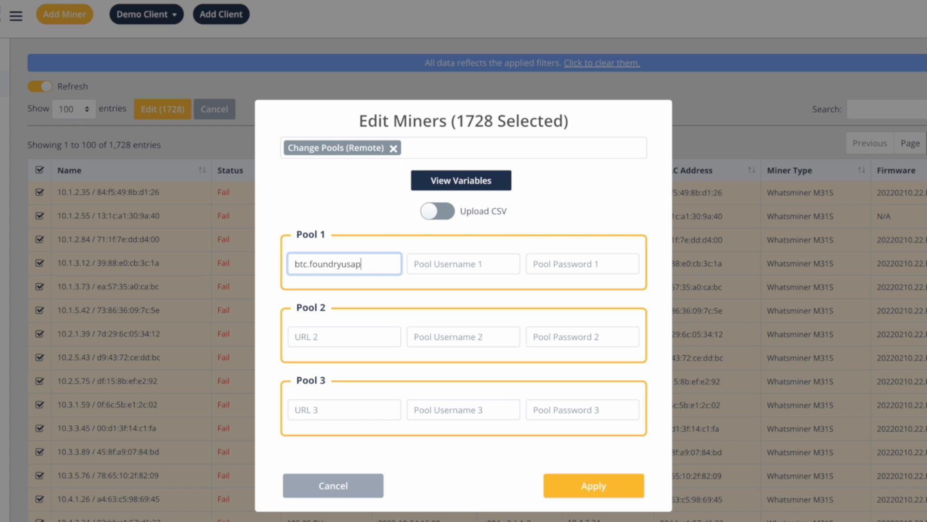
type("pool.com:3")
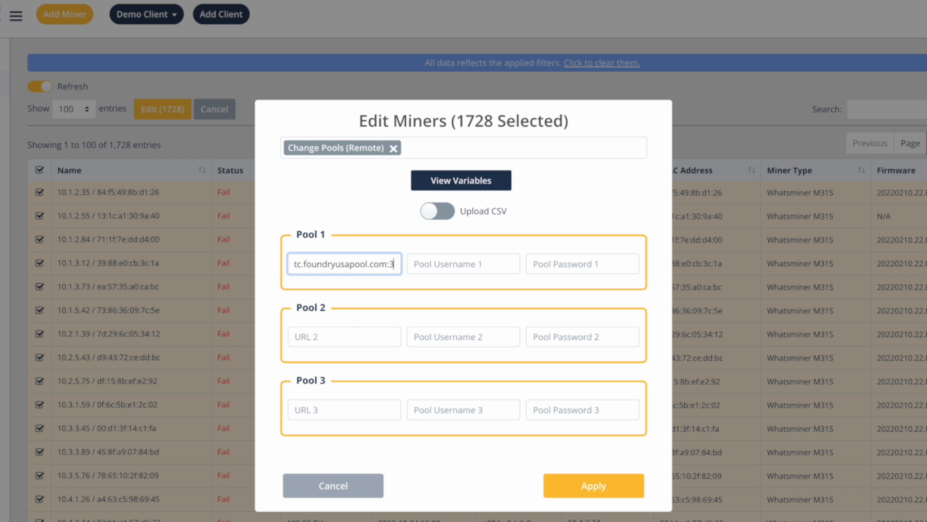
left_click(463, 263)
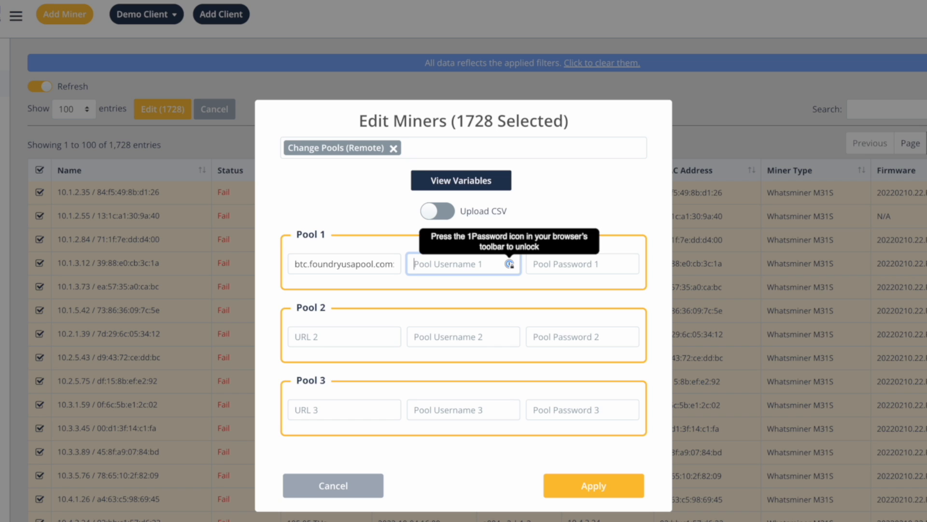
type("foreman.")
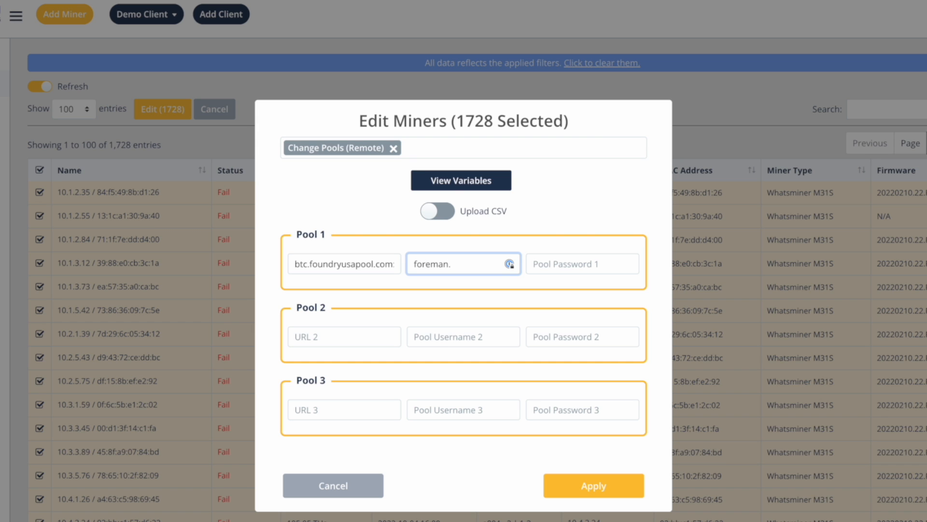
mouse_move(463, 186)
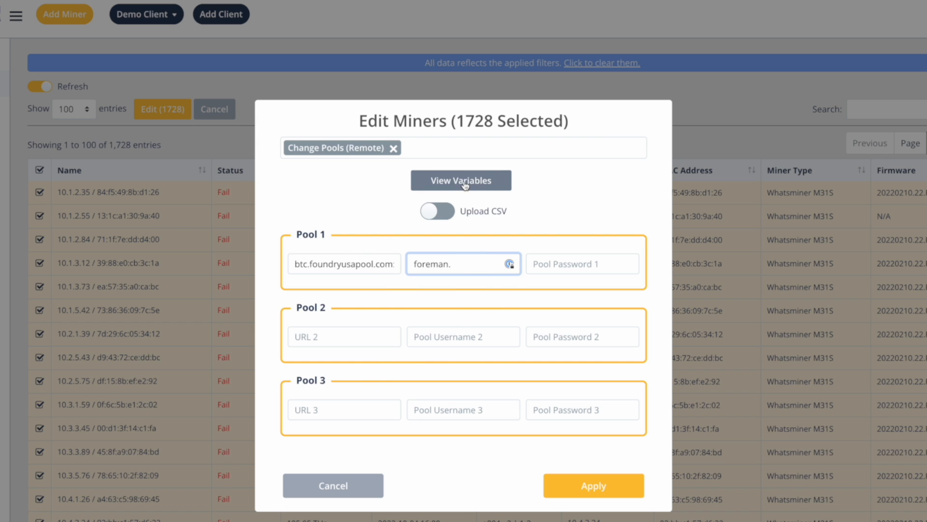
- Append ${miner.mac:clean} to Pool 1's 'foreman.' username from View Variables, and set password to 'x'
left_click(461, 180)
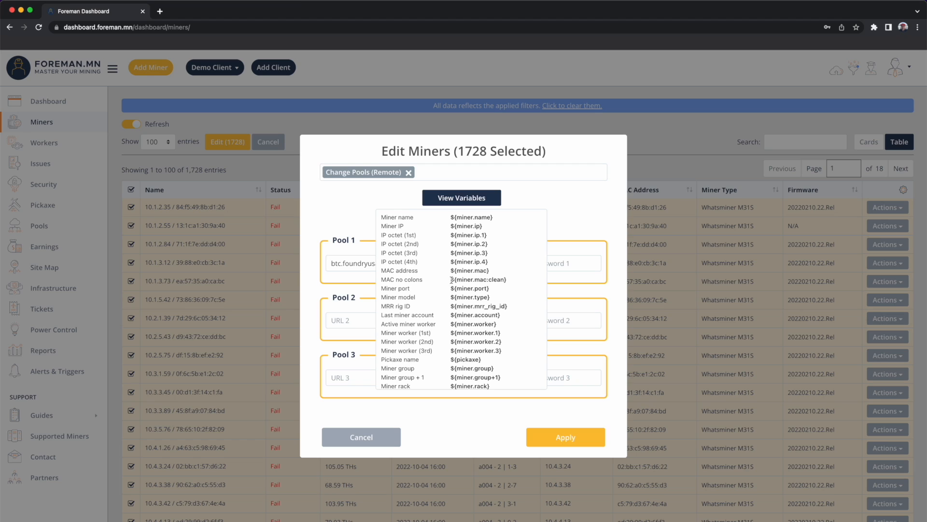
double_click(467, 279)
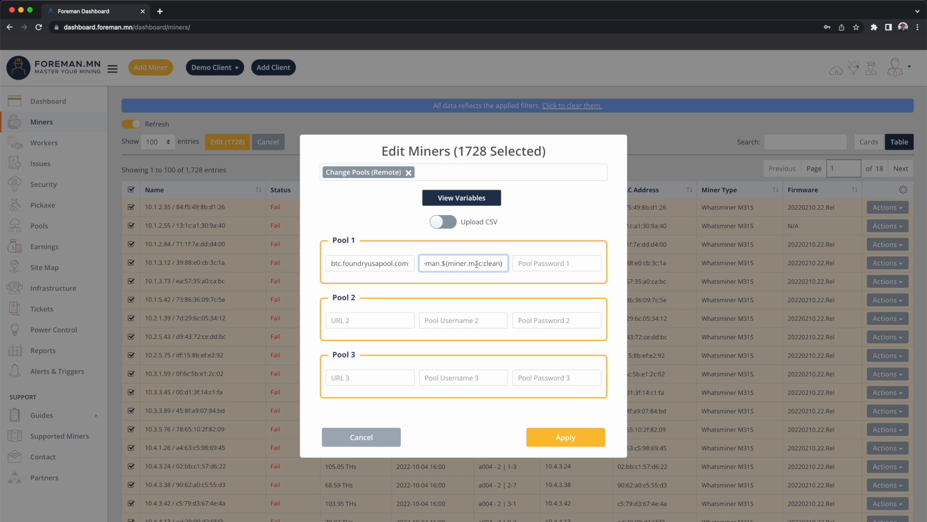
left_click(557, 263)
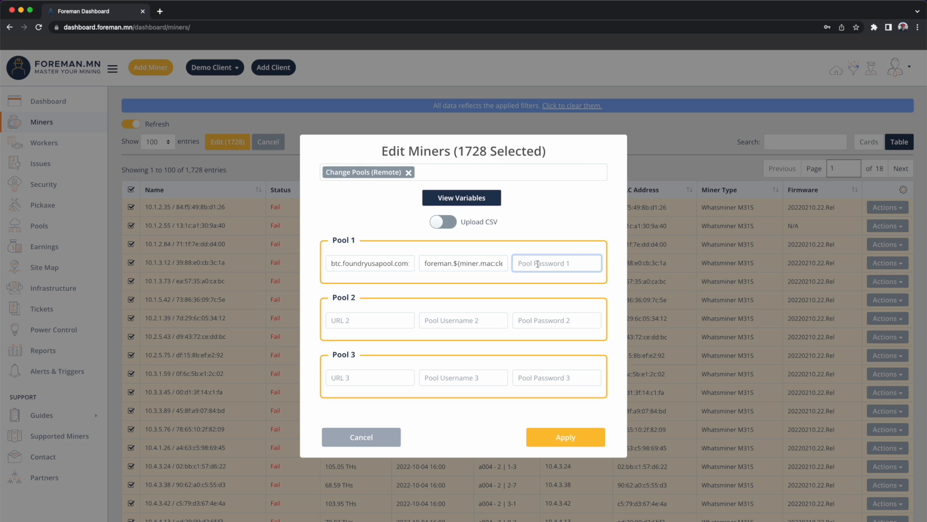
type("x")
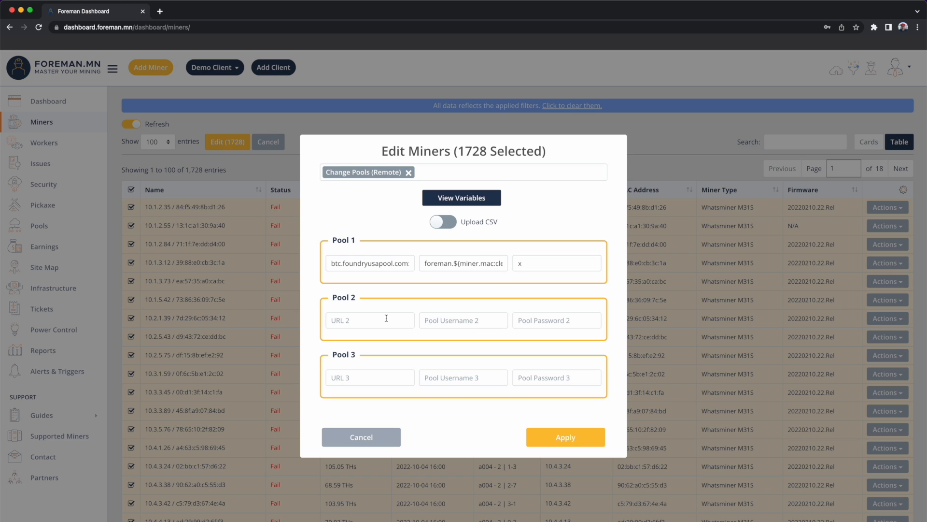
mouse_move(478, 297)
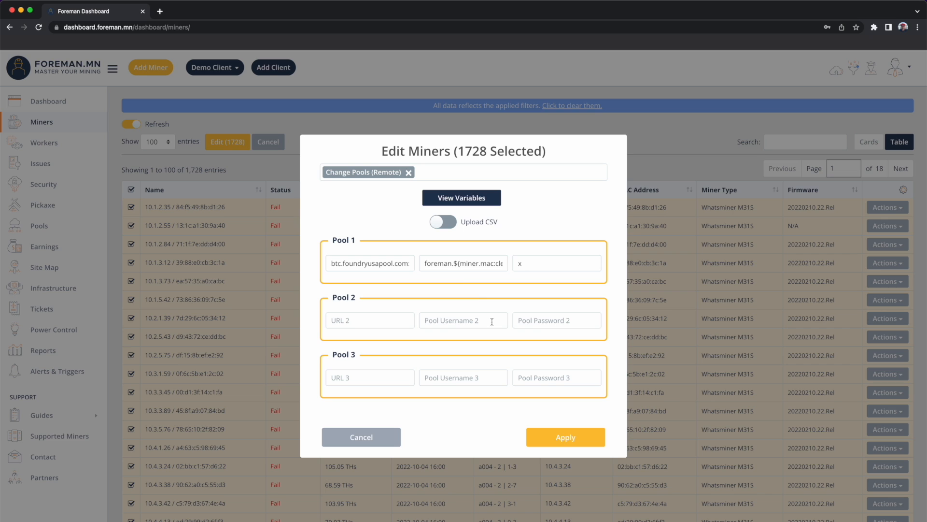
left_click(463, 263)
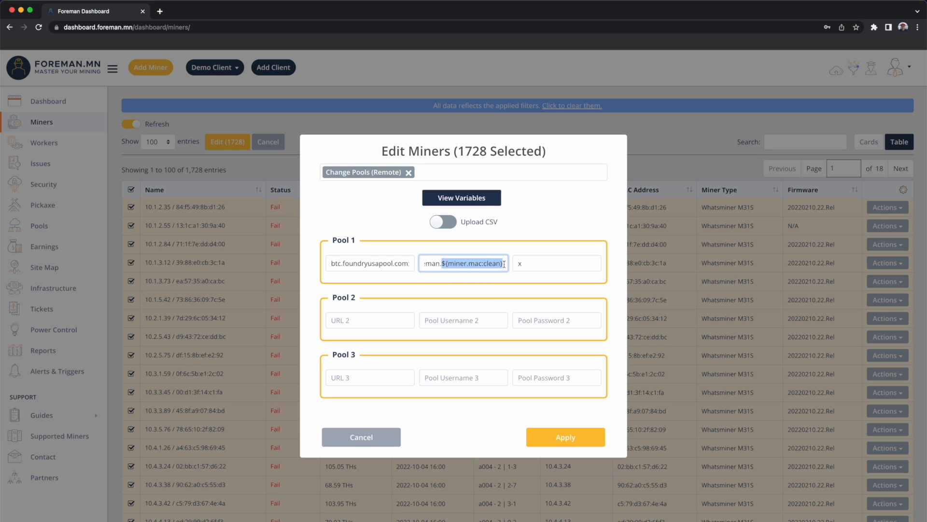